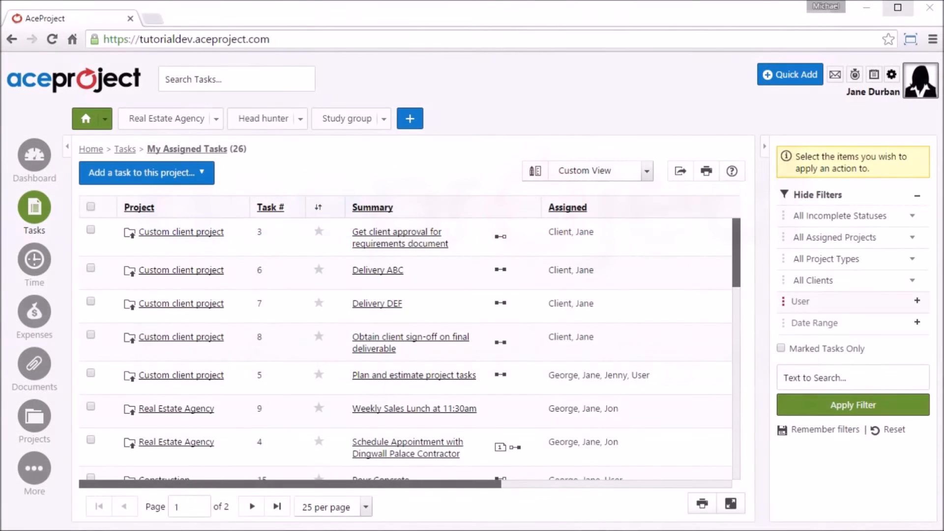
{"action": "mouse_move", "coordinate": [882, 63]}
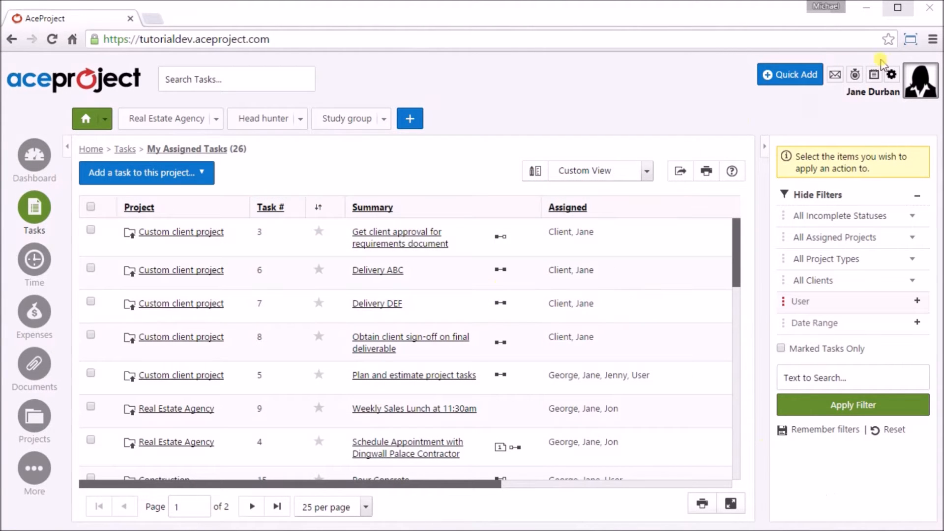
Step: Visit the account administration overview, return to tasks, and open task 3 for editing
{"action": "left_click", "coordinate": [892, 74]}
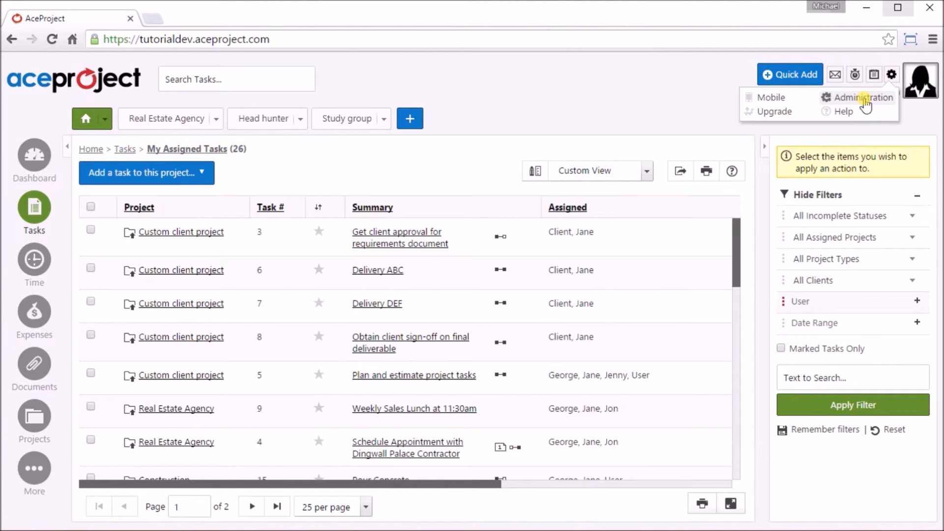
{"action": "left_click", "coordinate": [864, 97]}
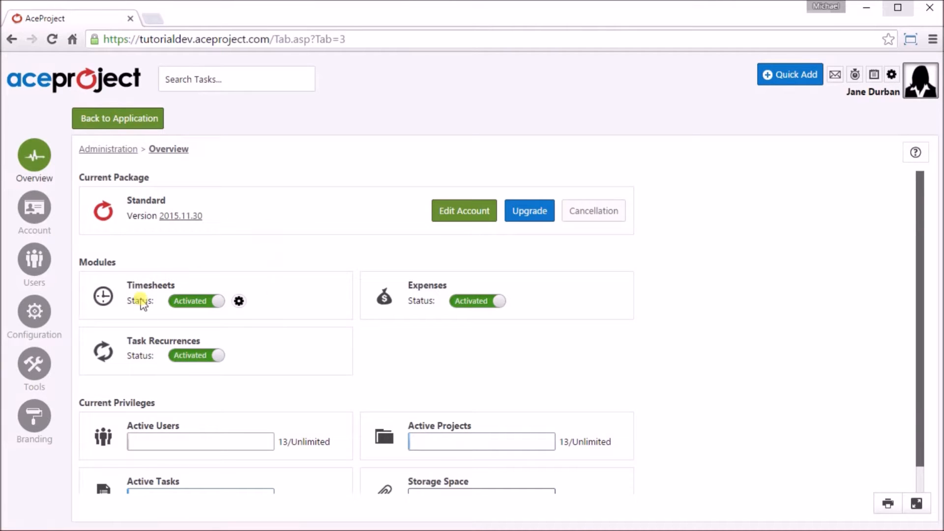
{"action": "mouse_move", "coordinate": [241, 182]}
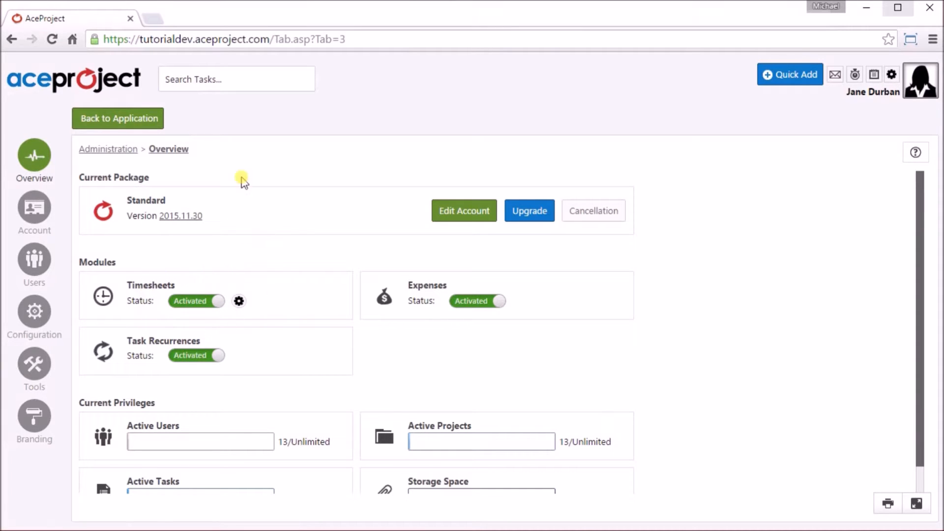
{"action": "left_click", "coordinate": [117, 118]}
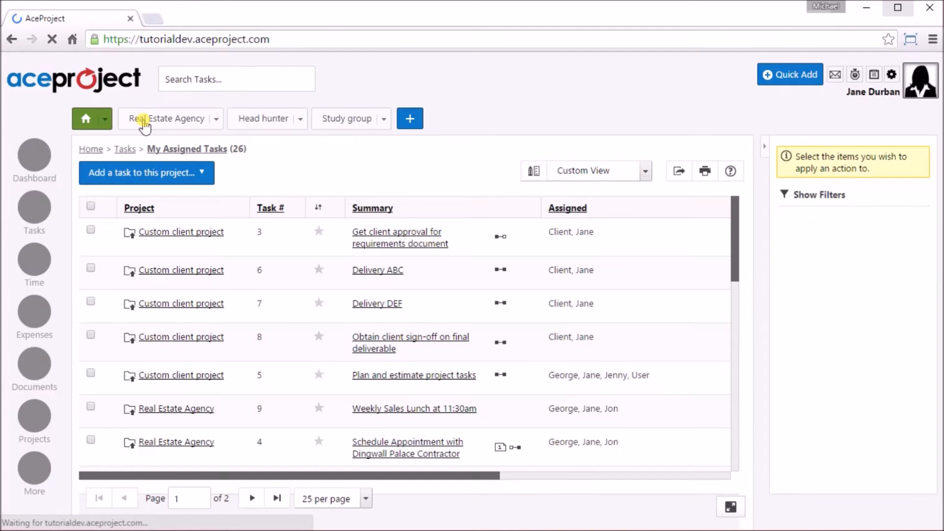
{"action": "left_click", "coordinate": [817, 195]}
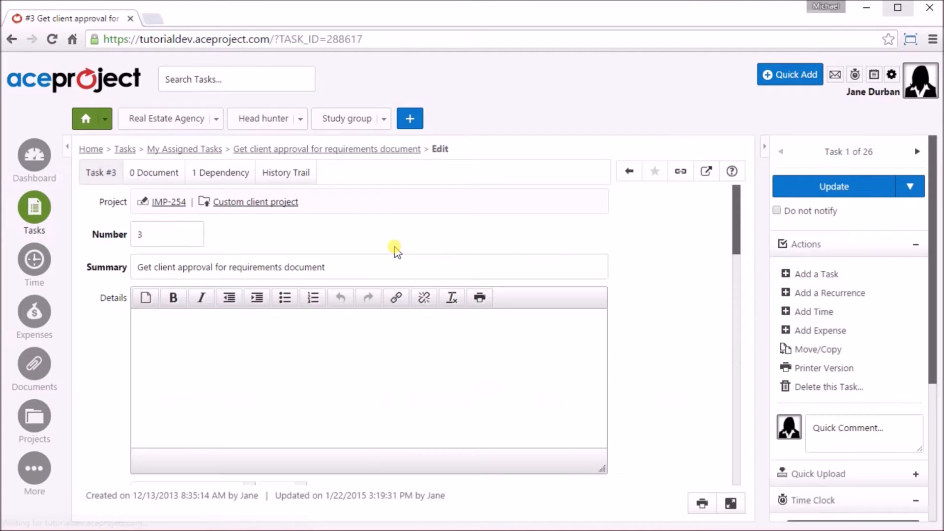
{"action": "mouse_move", "coordinate": [813, 311]}
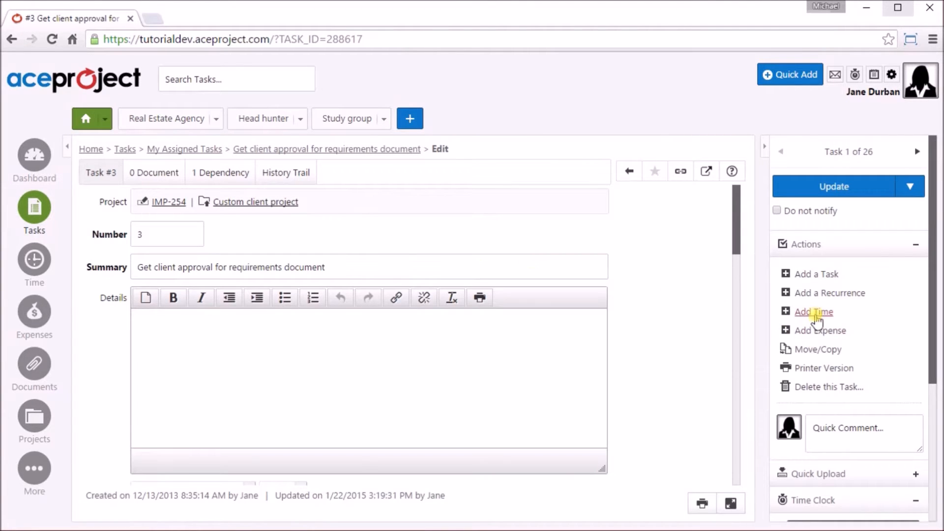
Step: Add a billable time entry on task 3 with 2.5 hours Tuesday and 2:30 Wednesday, and save it
{"action": "left_click", "coordinate": [814, 312]}
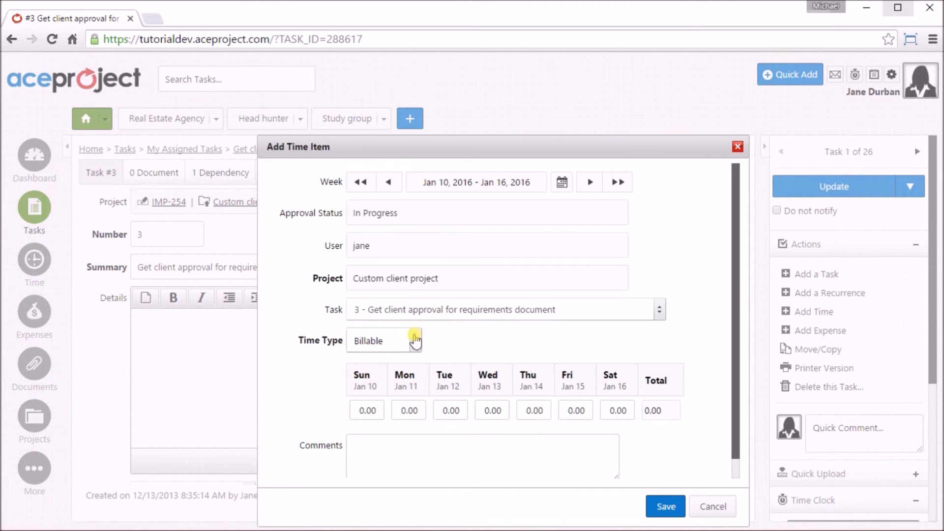
{"action": "left_click", "coordinate": [417, 340]}
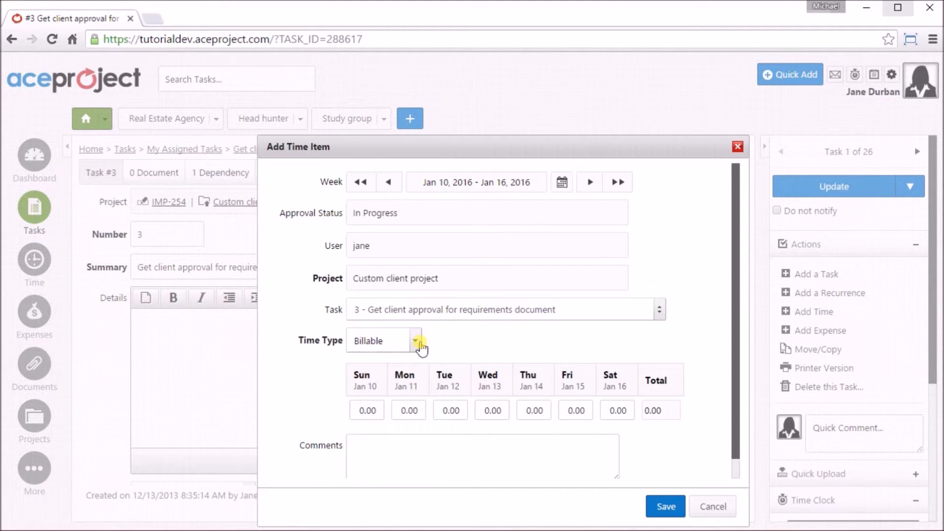
{"action": "left_click", "coordinate": [450, 410]}
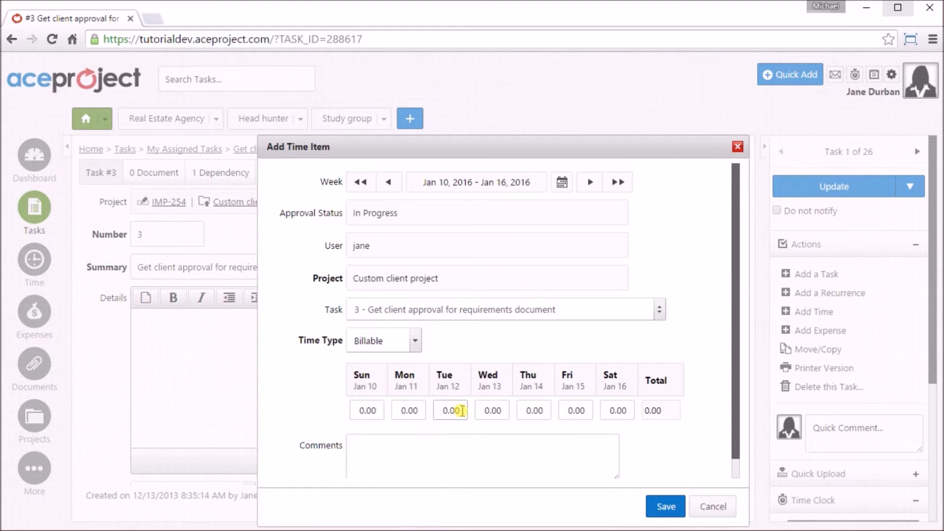
{"action": "type", "text": "2"}
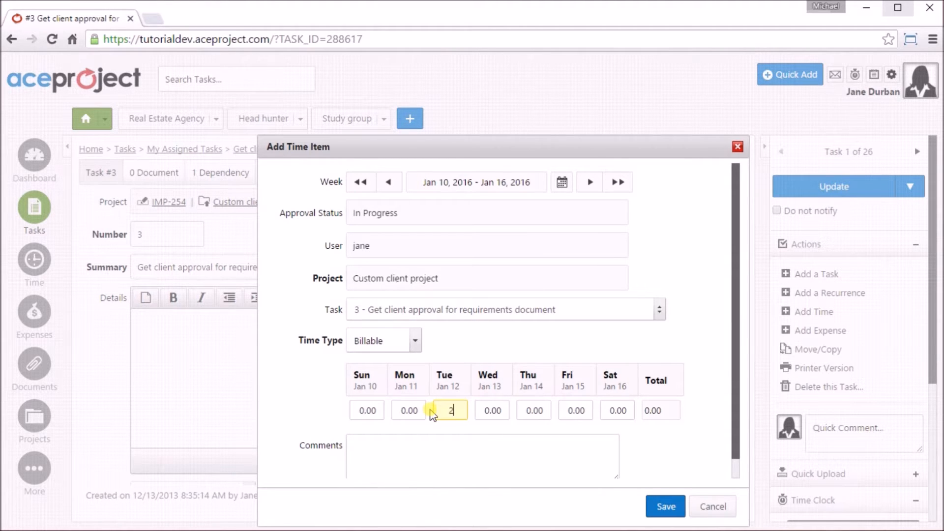
{"action": "type", "text": ".5"}
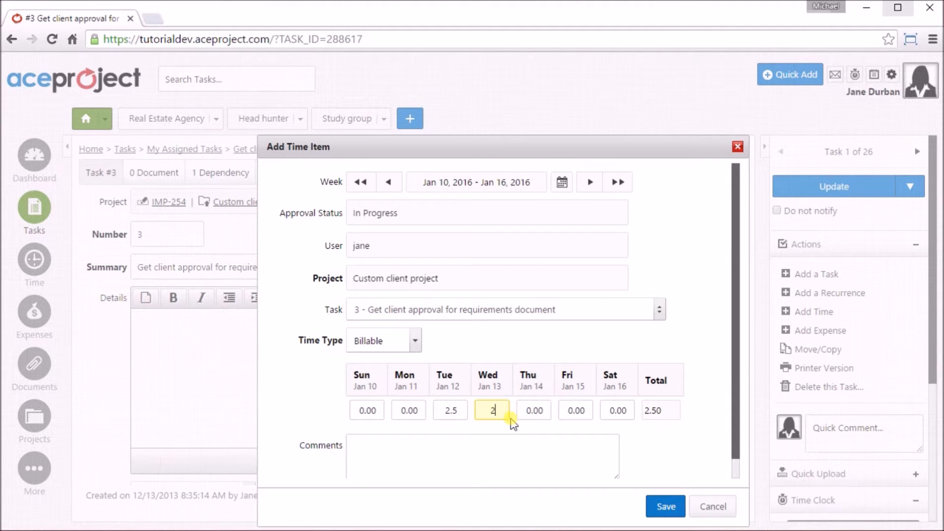
{"action": "type", "text": ":30"}
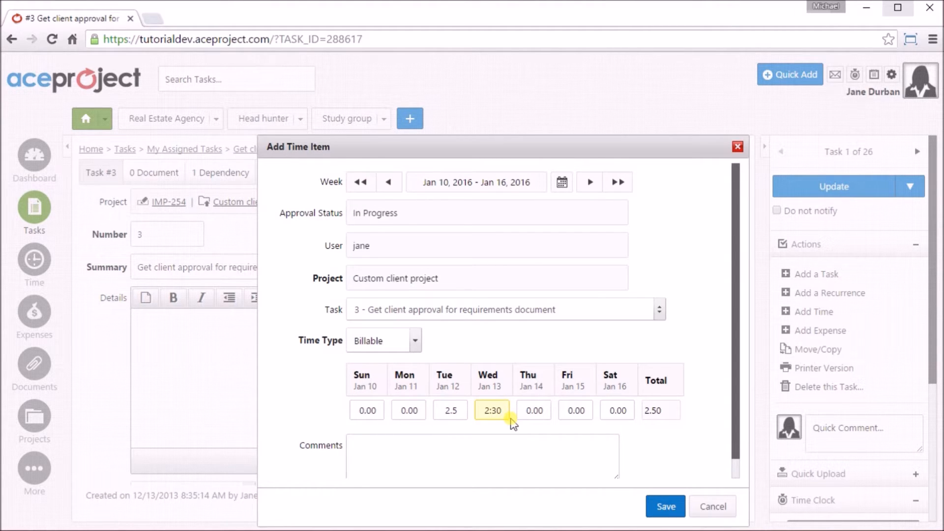
{"action": "left_click", "coordinate": [532, 410]}
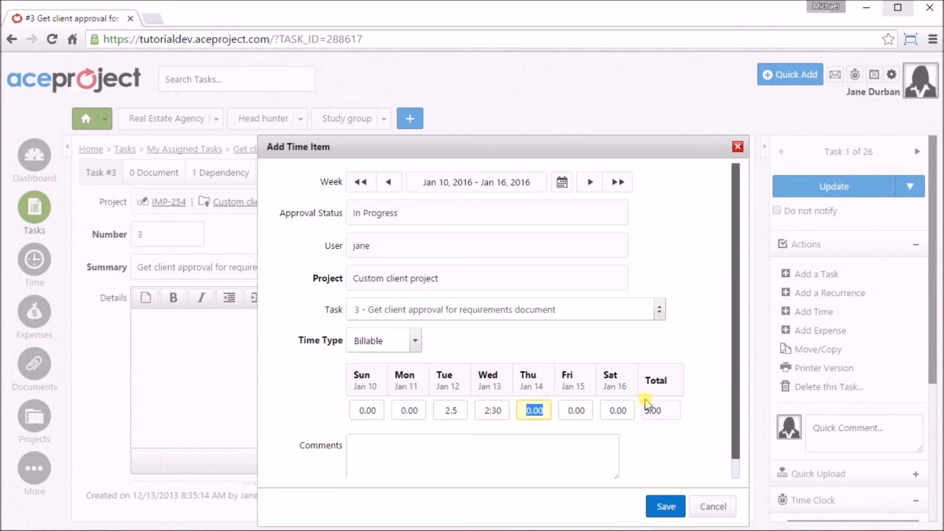
{"action": "mouse_move", "coordinate": [661, 462]}
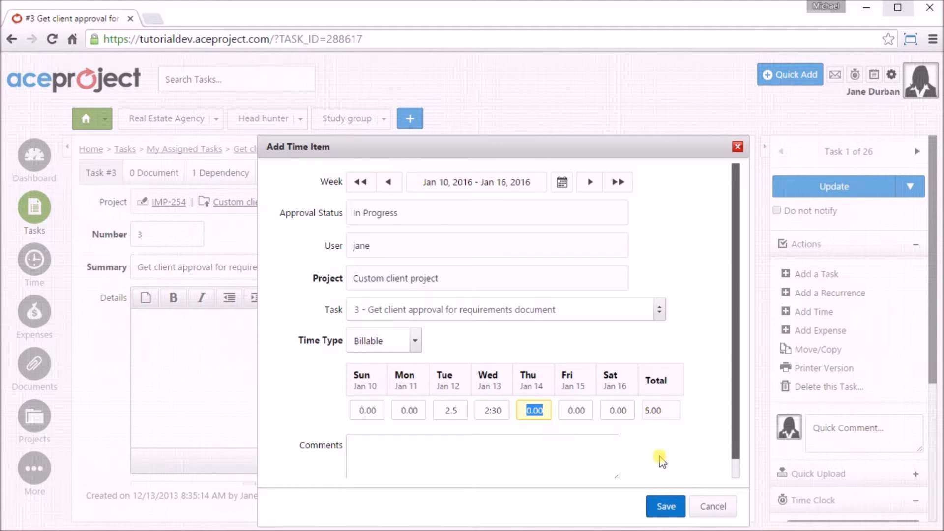
{"action": "left_click", "coordinate": [664, 505]}
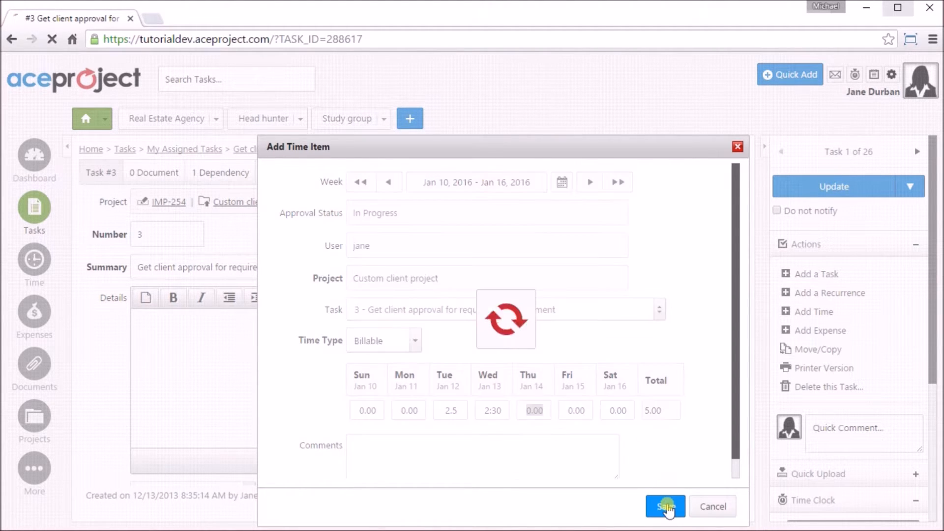
Step: Start the time clock on task 3, show it in the sidebar, and stop it at 00:00:00
{"action": "left_click", "coordinate": [665, 506]}
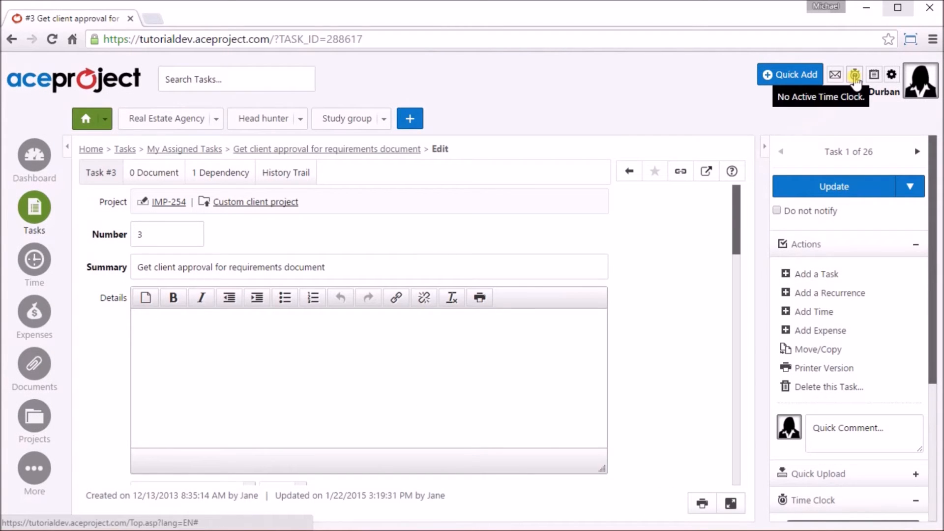
{"action": "left_click", "coordinate": [854, 73]}
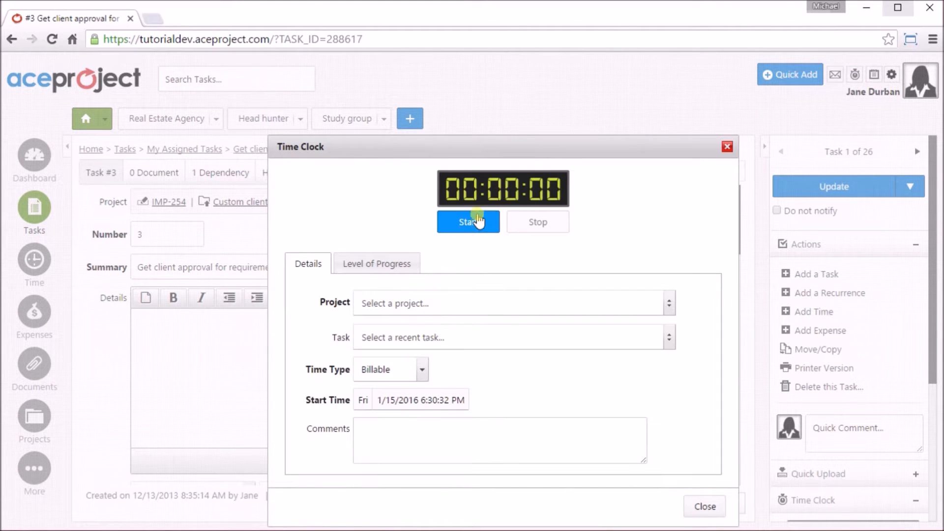
{"action": "left_click", "coordinate": [704, 505]}
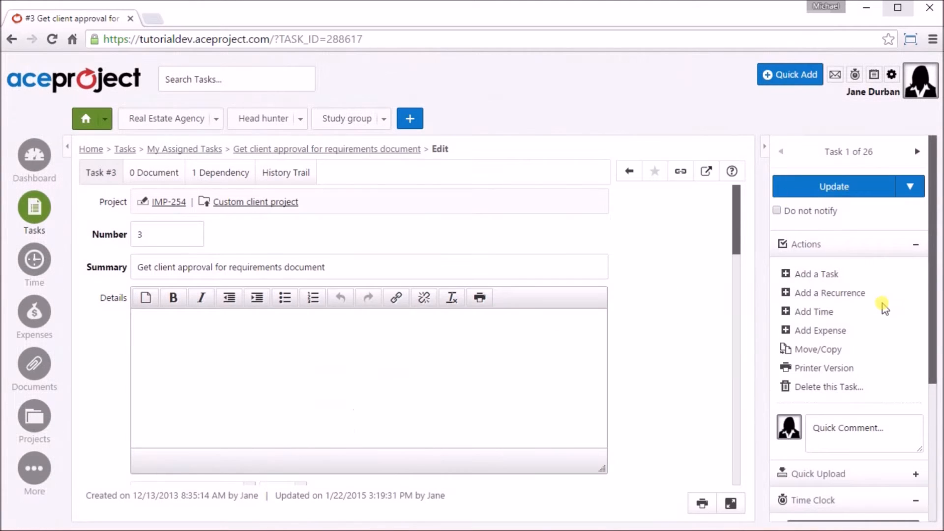
{"action": "scroll", "scroll_direction": "down", "scroll_amount": 3}
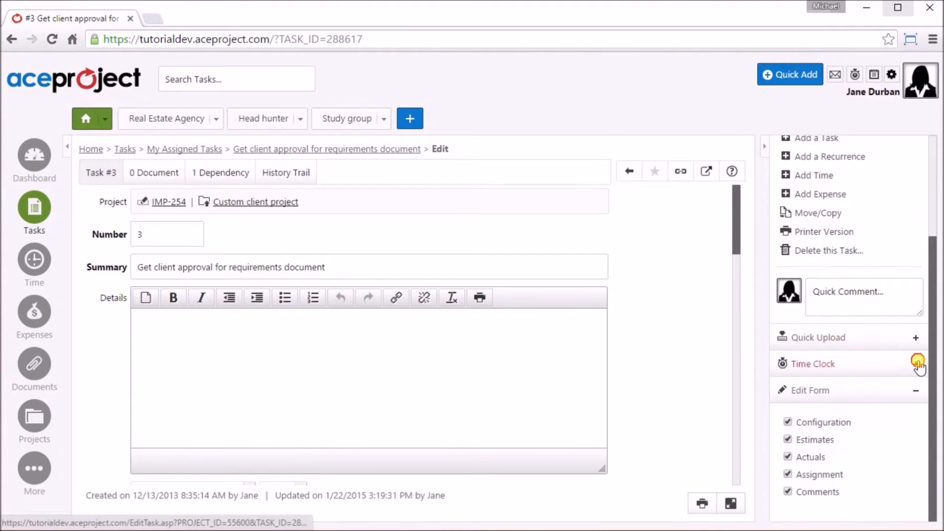
{"action": "left_click", "coordinate": [919, 364]}
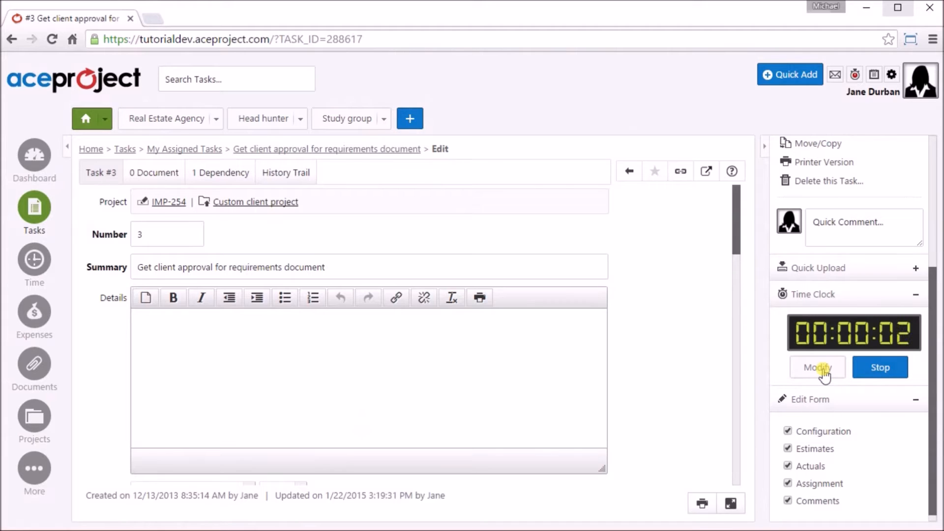
{"action": "mouse_move", "coordinate": [843, 369]}
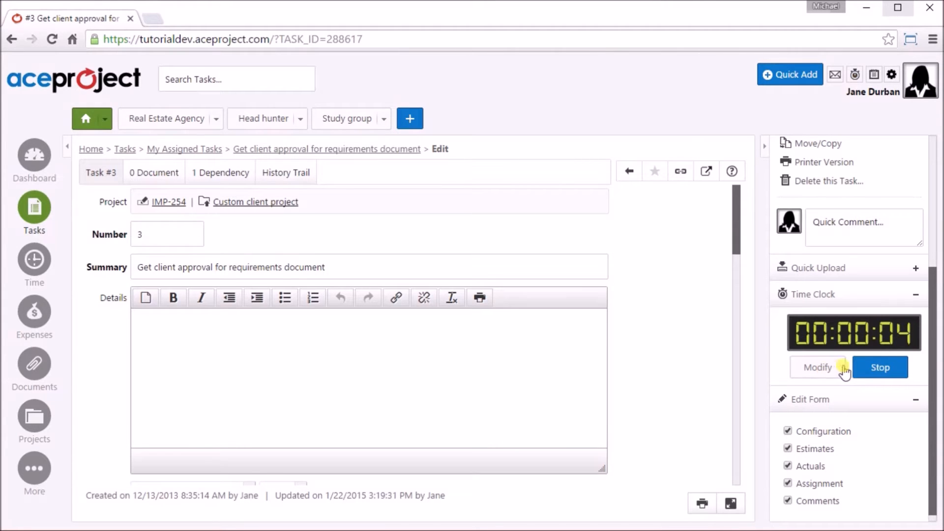
{"action": "left_click", "coordinate": [879, 367]}
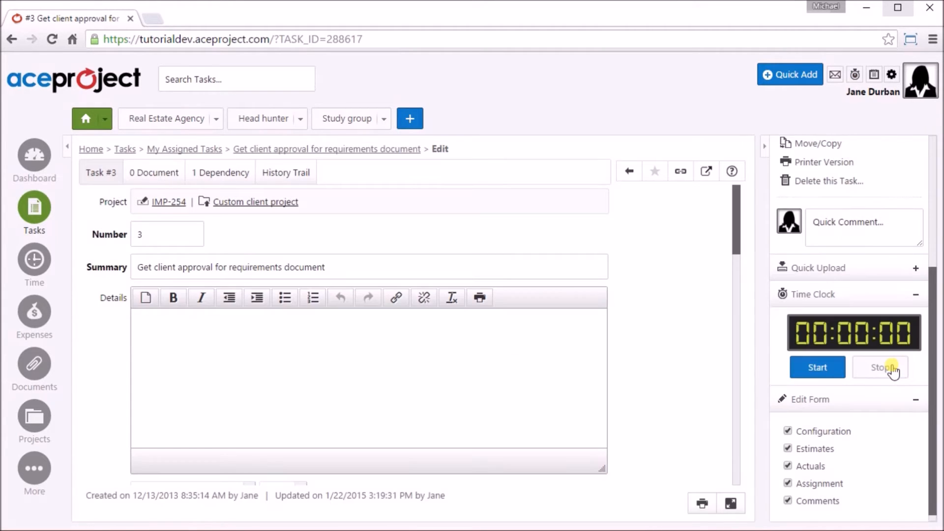
{"action": "mouse_move", "coordinate": [290, 254]}
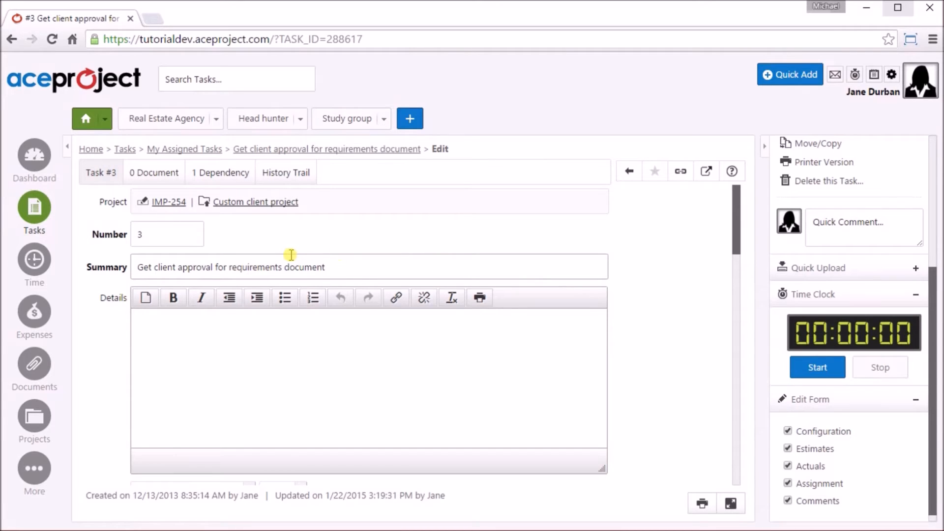
{"action": "mouse_move", "coordinate": [349, 243]}
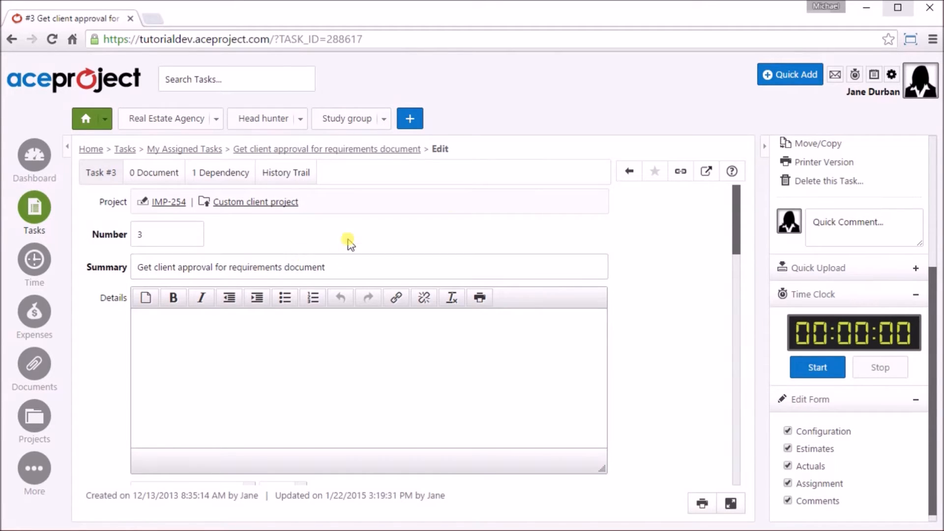
Step: Begin a quick-add time entry, then go to the Time section's My Time sheet
{"action": "left_click", "coordinate": [790, 74]}
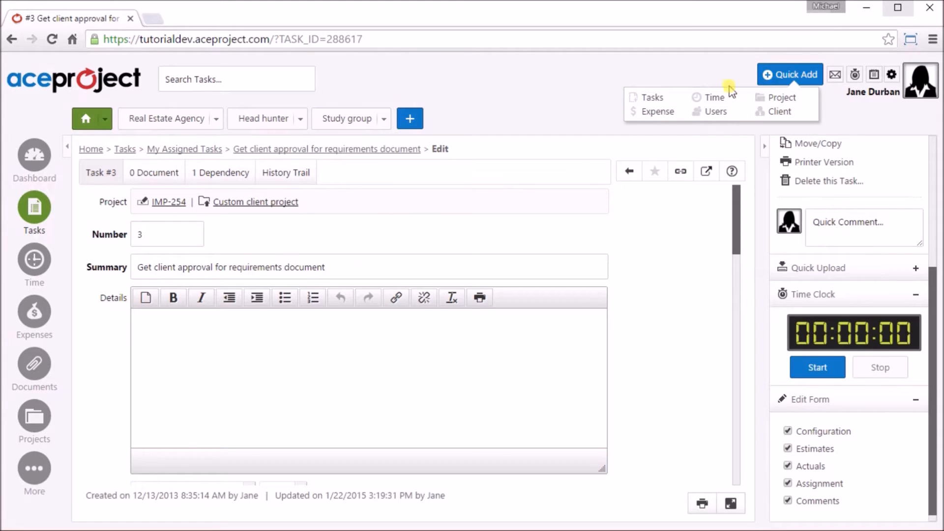
{"action": "left_click", "coordinate": [715, 97]}
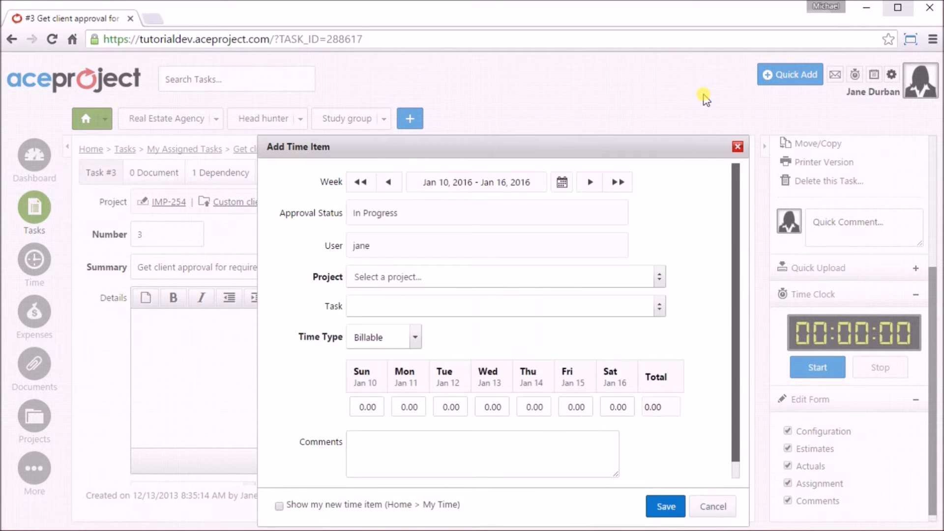
{"action": "left_click", "coordinate": [736, 147]}
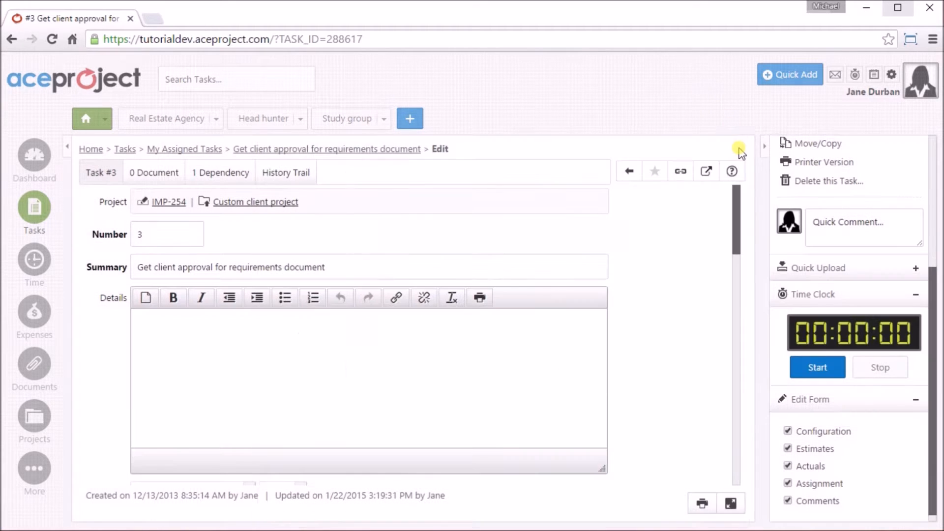
{"action": "left_click", "coordinate": [33, 263]}
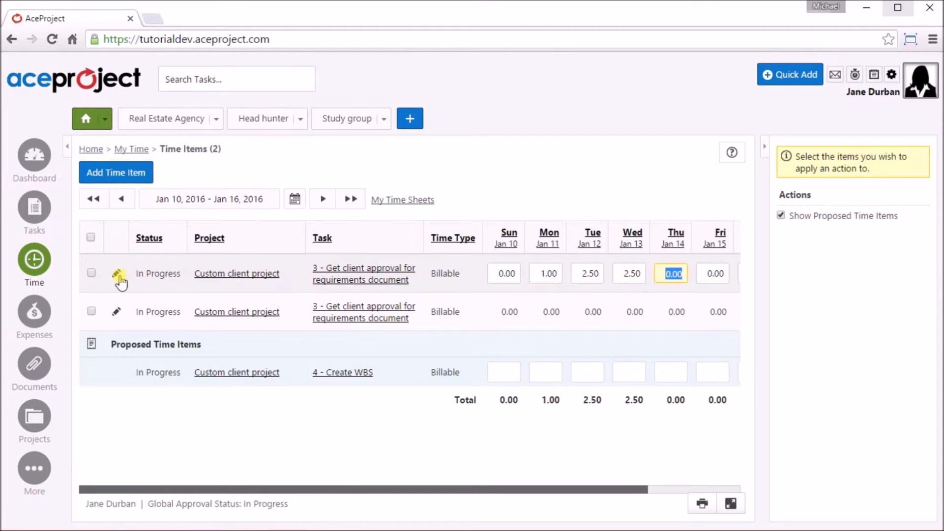
Step: Review the first time item's details without changes and check it for an approval request
{"action": "left_click", "coordinate": [117, 276]}
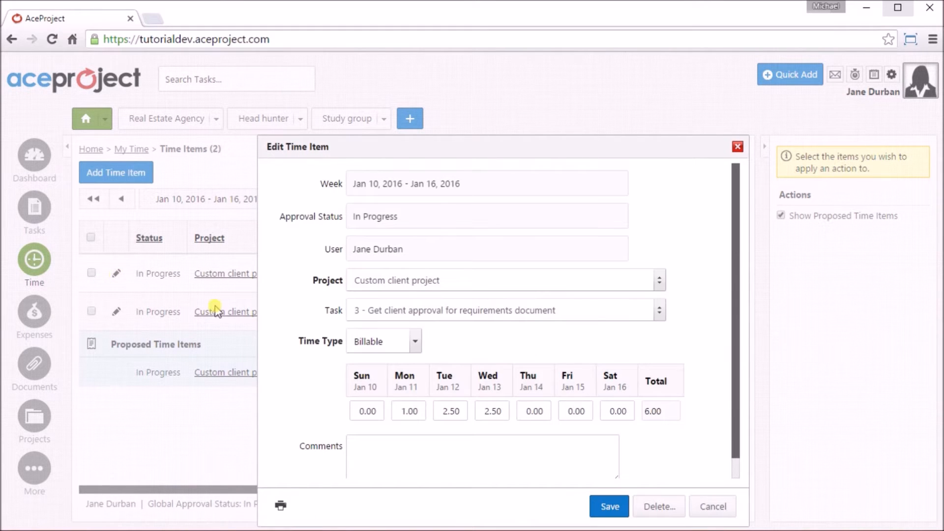
{"action": "mouse_move", "coordinate": [670, 485]}
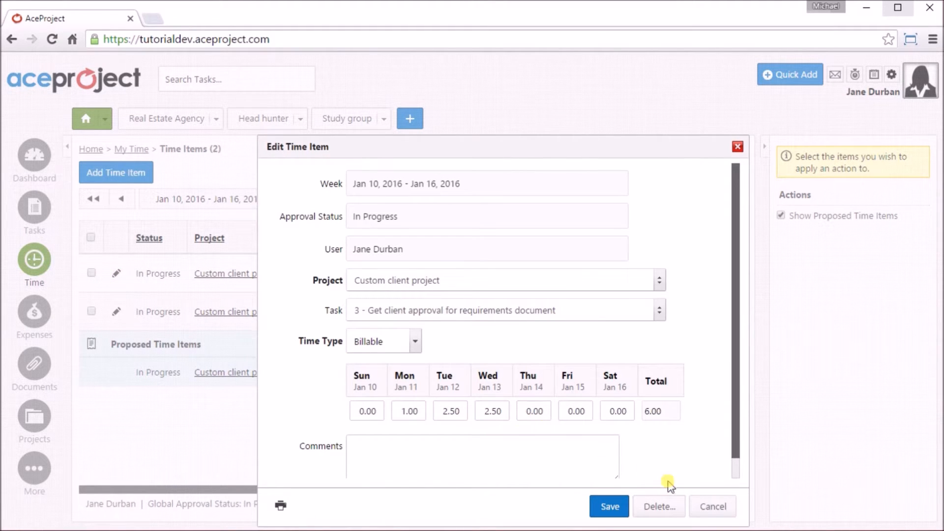
{"action": "left_click", "coordinate": [712, 506]}
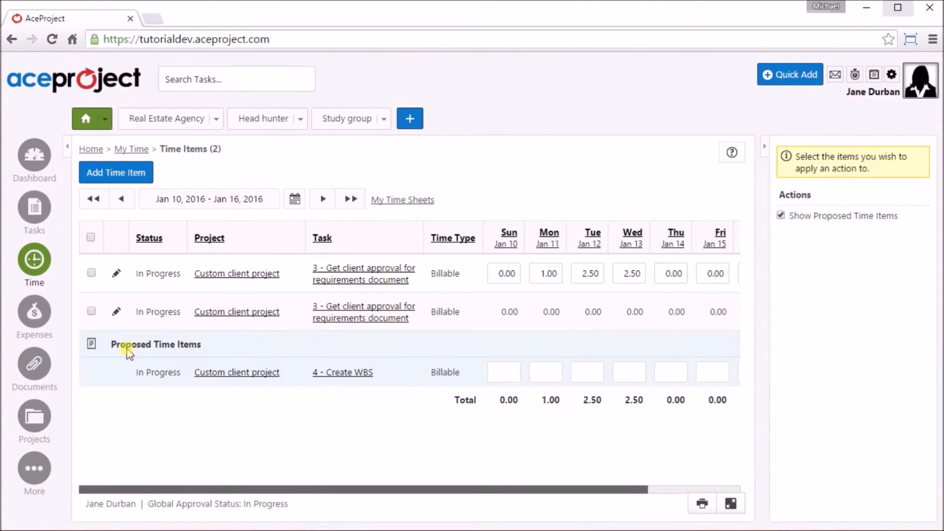
{"action": "mouse_move", "coordinate": [187, 361]}
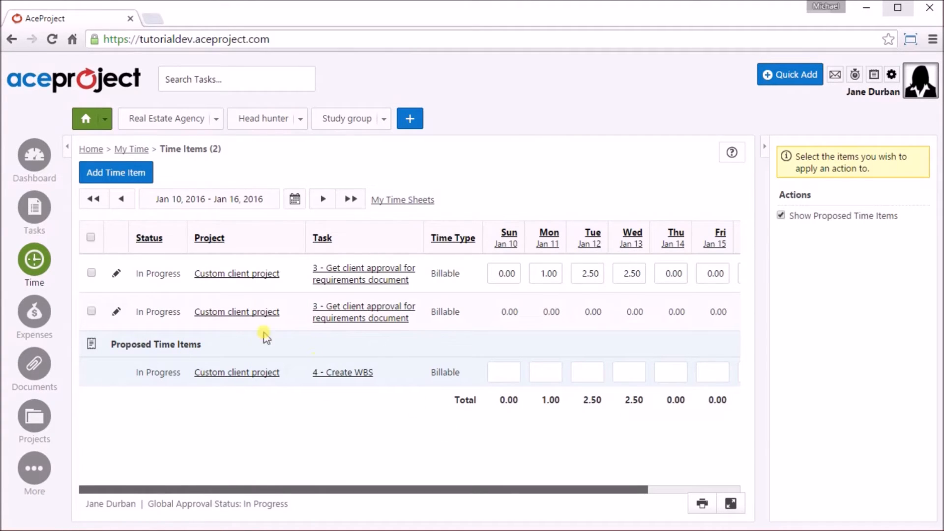
{"action": "left_click", "coordinate": [91, 272]}
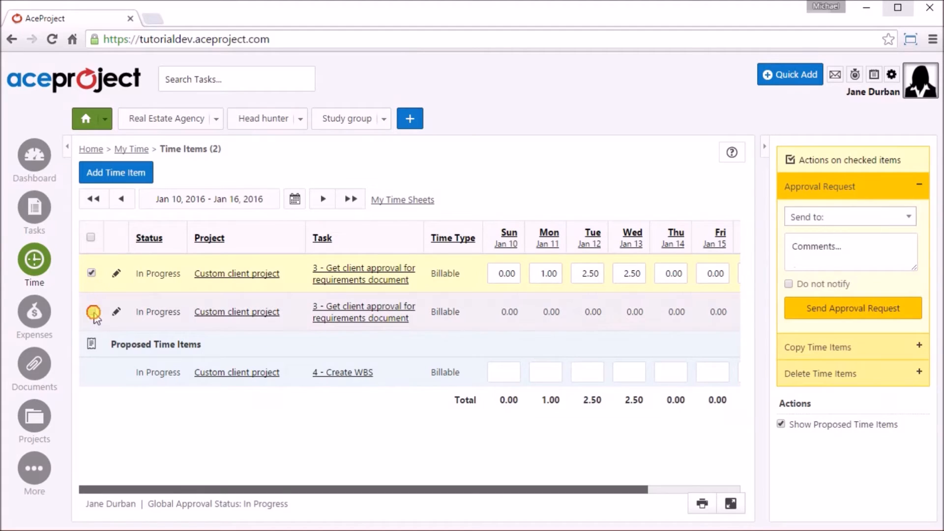
Step: Check the second time item, send both for approval, and go to Time Approval by week
{"action": "left_click", "coordinate": [848, 217]}
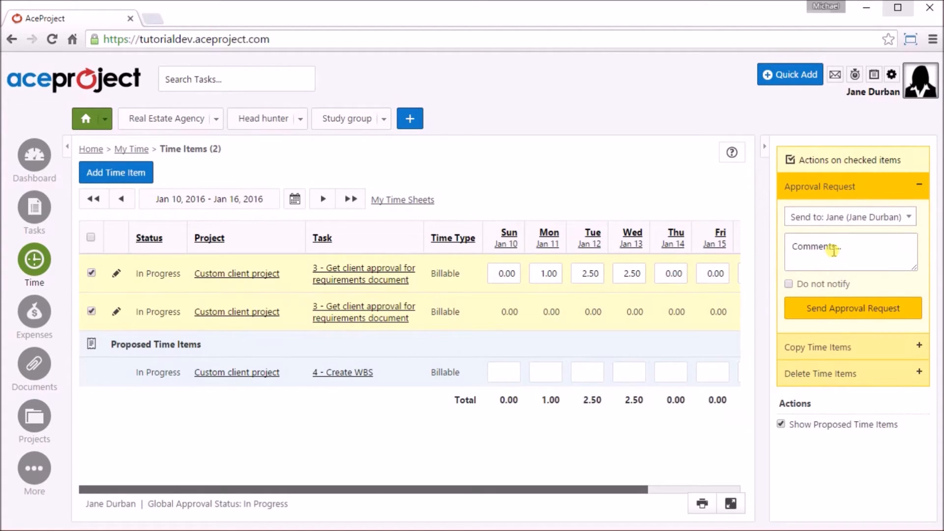
{"action": "left_click", "coordinate": [848, 252]}
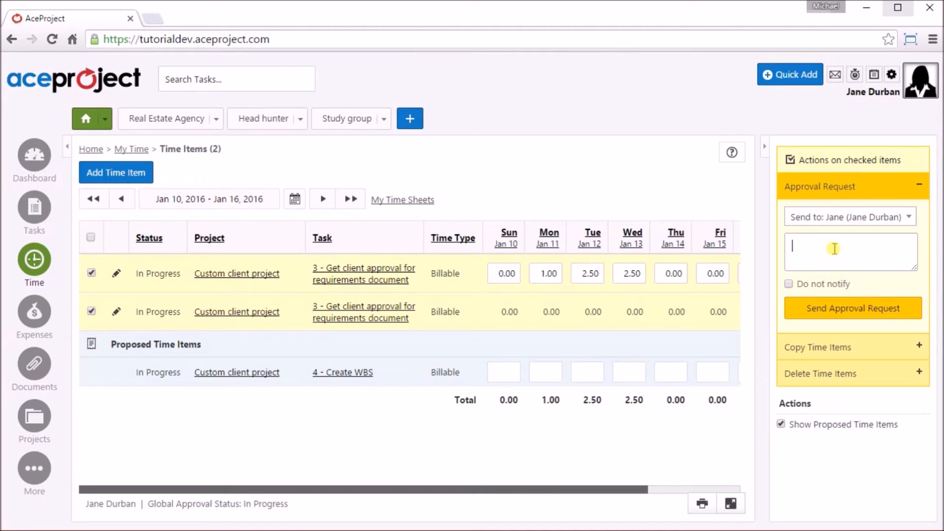
{"action": "mouse_move", "coordinate": [852, 308]}
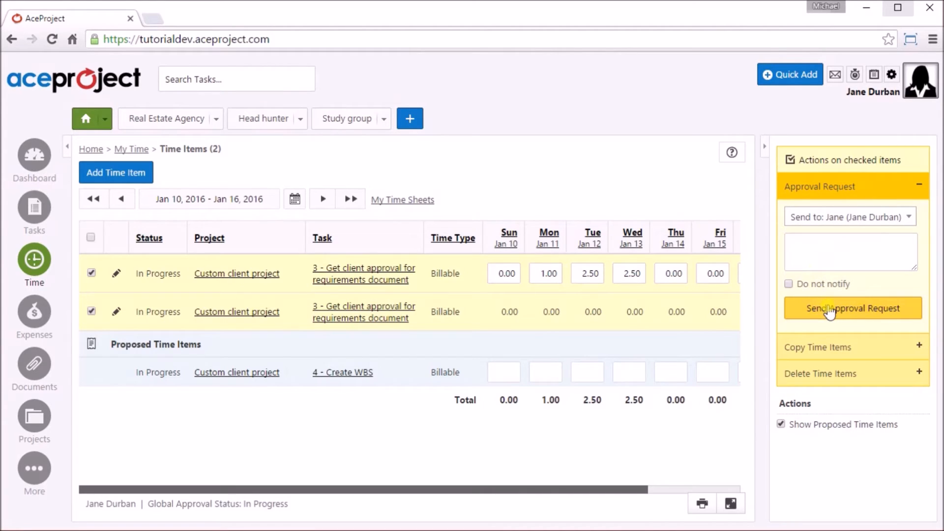
{"action": "left_click", "coordinate": [852, 308]}
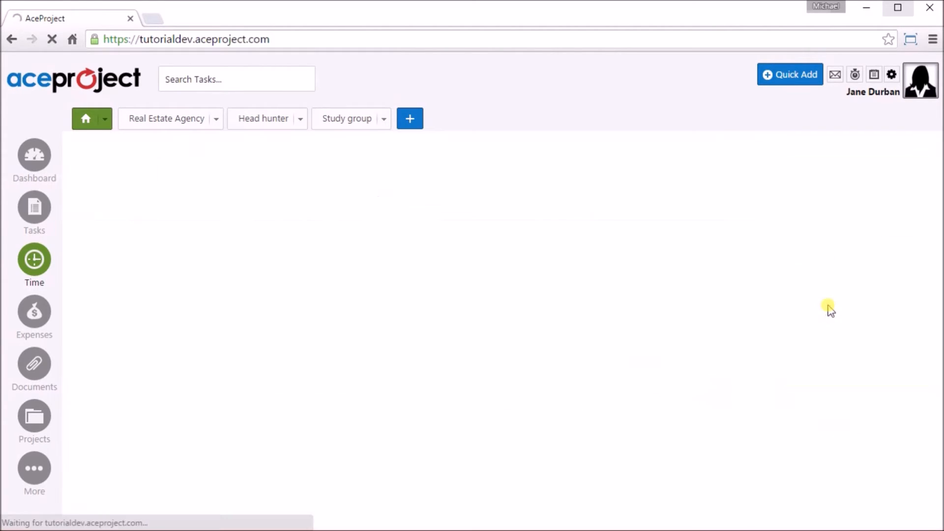
{"action": "left_click", "coordinate": [33, 262]}
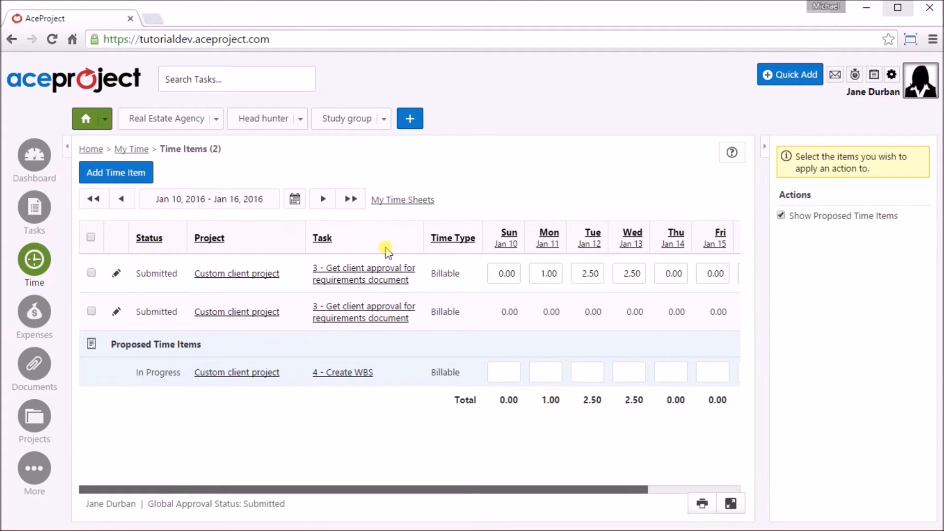
{"action": "mouse_move", "coordinate": [124, 272]}
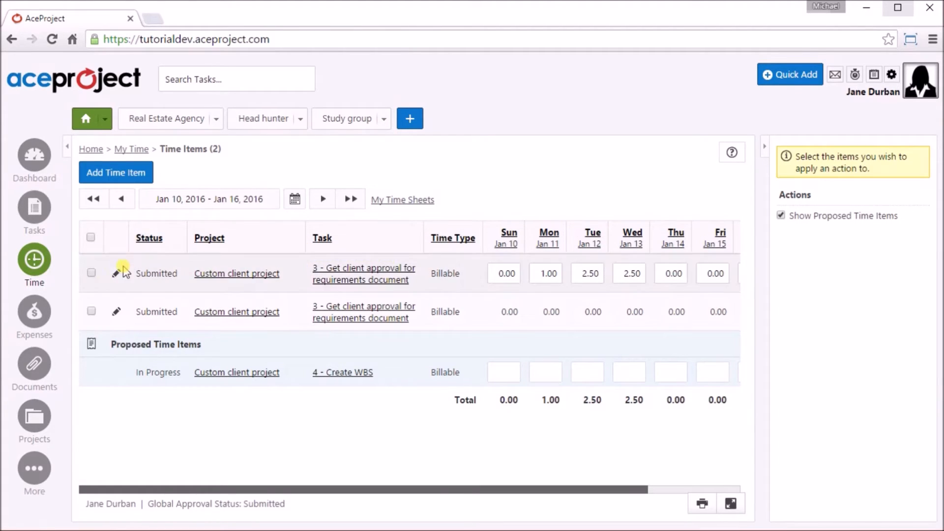
{"action": "mouse_move", "coordinate": [179, 218]}
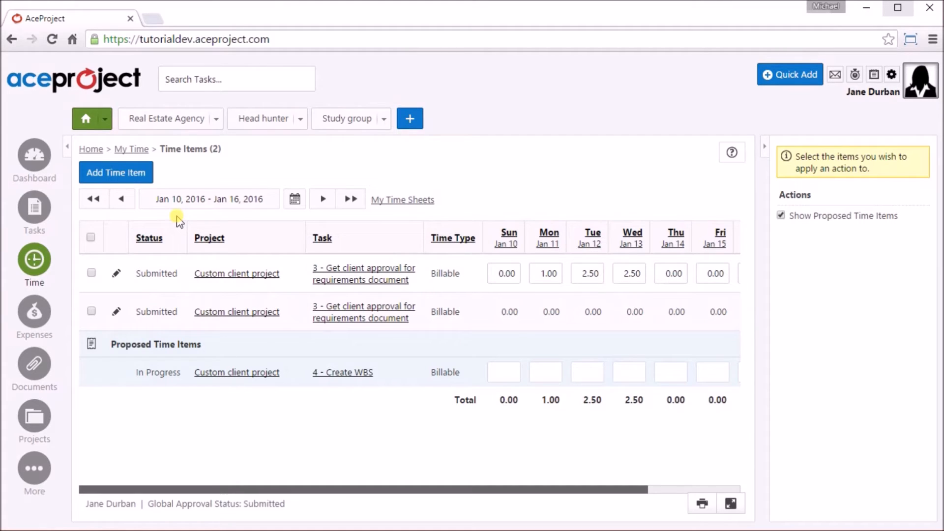
{"action": "mouse_move", "coordinate": [283, 244]}
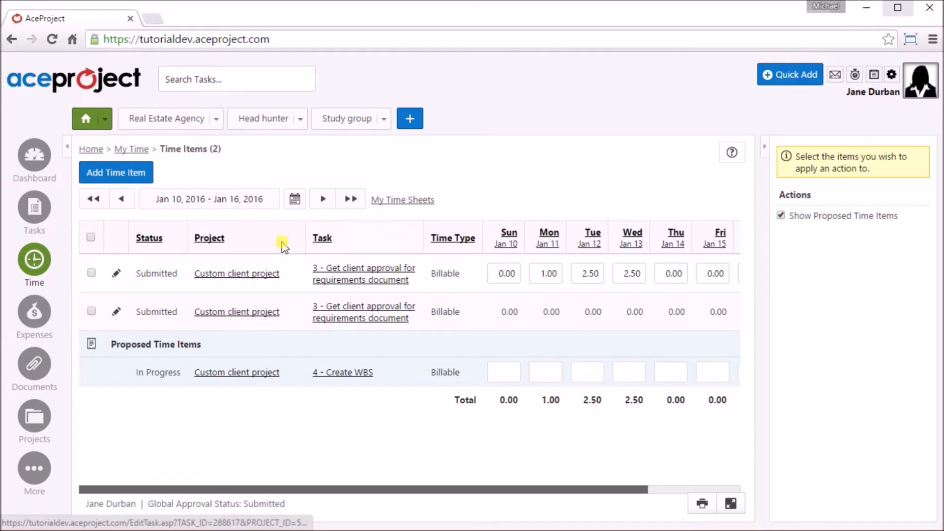
{"action": "mouse_move", "coordinate": [91, 234]}
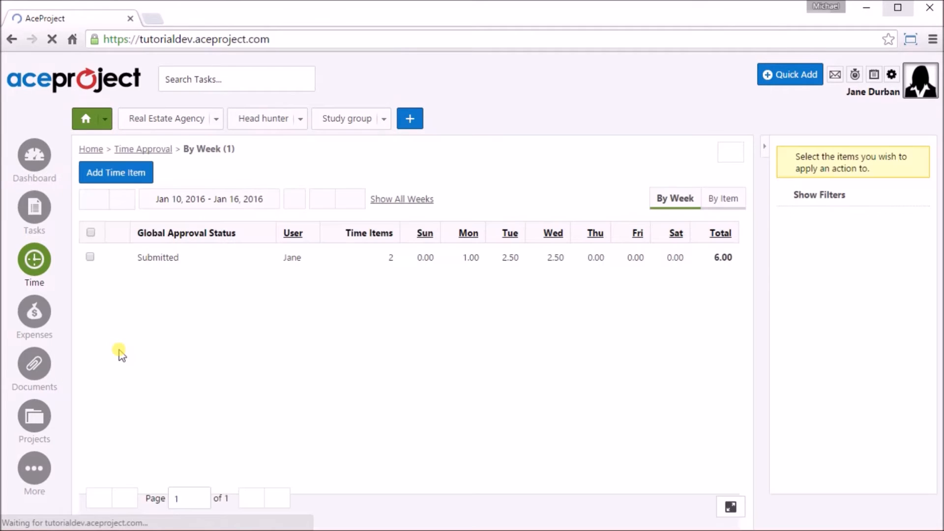
Step: Switch the week's approval to By Item, review the first item's details, and check all submitted items
{"action": "left_click", "coordinate": [819, 195]}
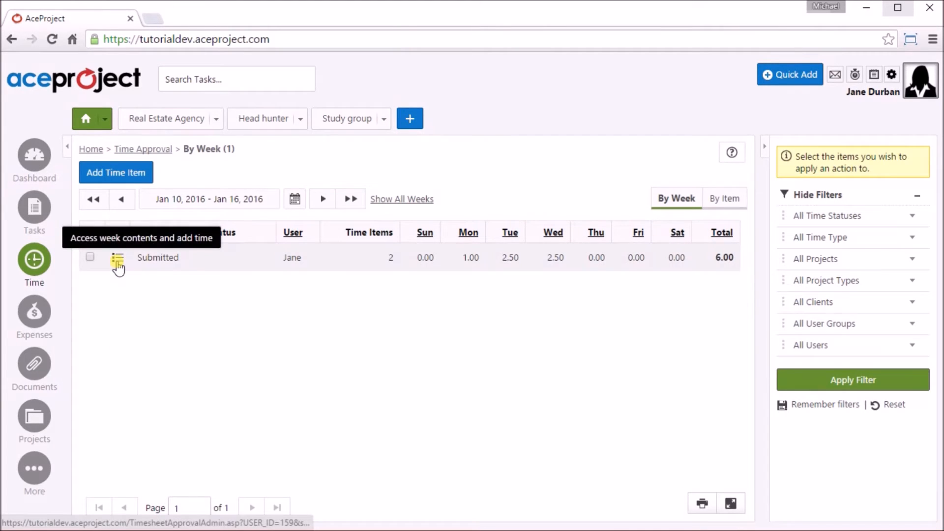
{"action": "left_click", "coordinate": [119, 261]}
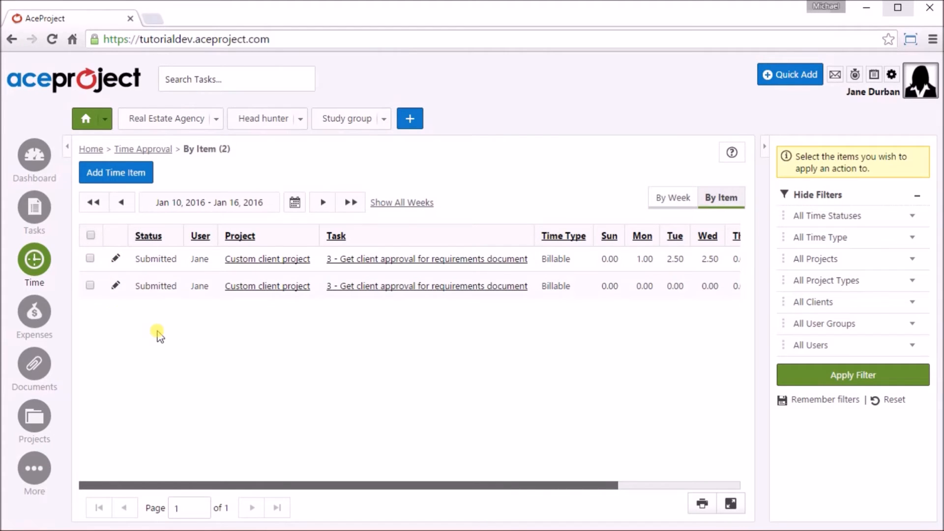
{"action": "mouse_move", "coordinate": [116, 258]}
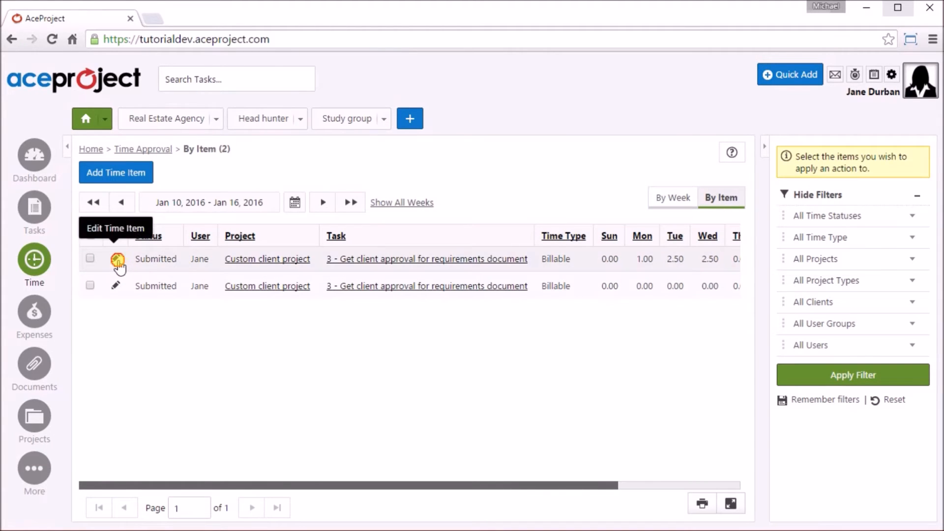
{"action": "left_click", "coordinate": [116, 258]}
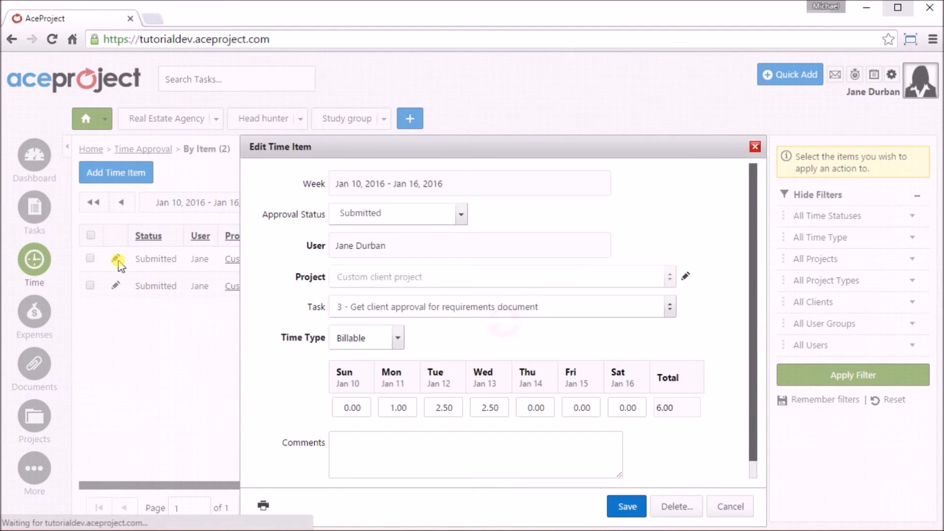
{"action": "left_click", "coordinate": [728, 505]}
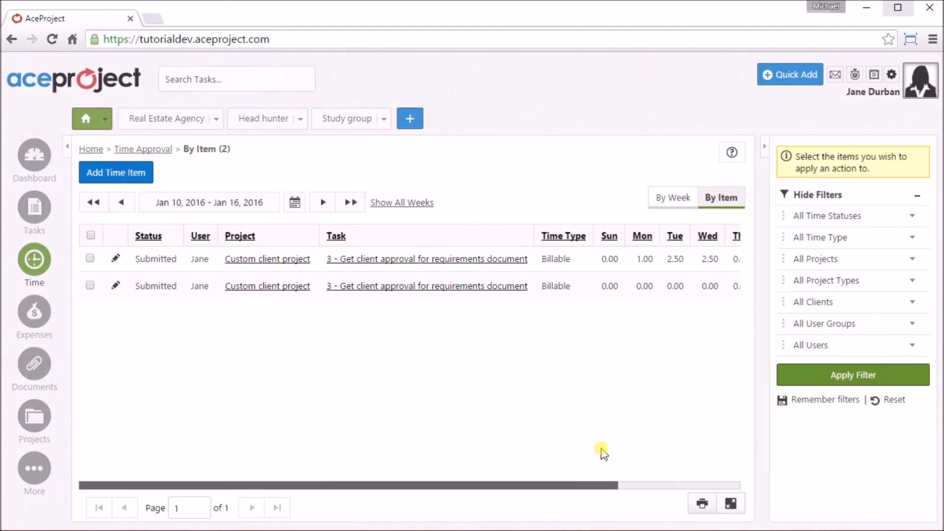
{"action": "left_click", "coordinate": [90, 235]}
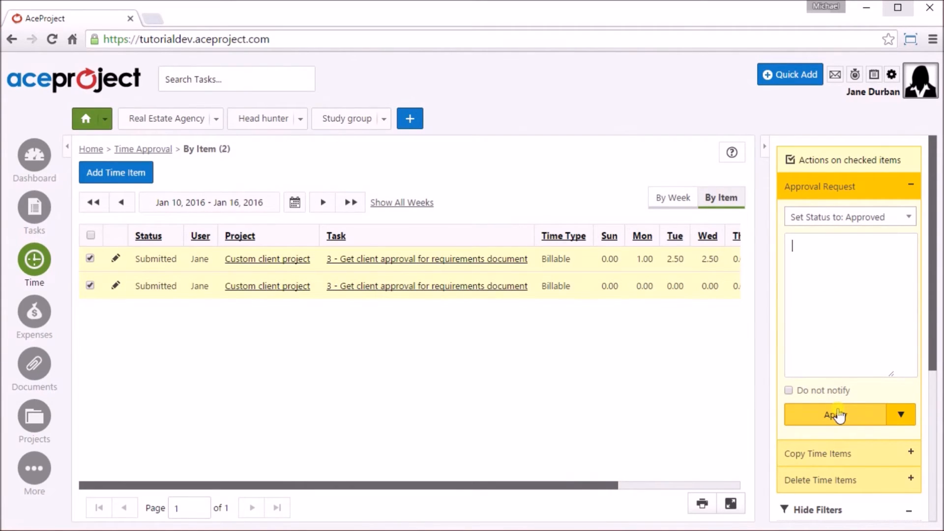
Step: Apply the Approved status to both checked task 3 time items
{"action": "left_click", "coordinate": [835, 415]}
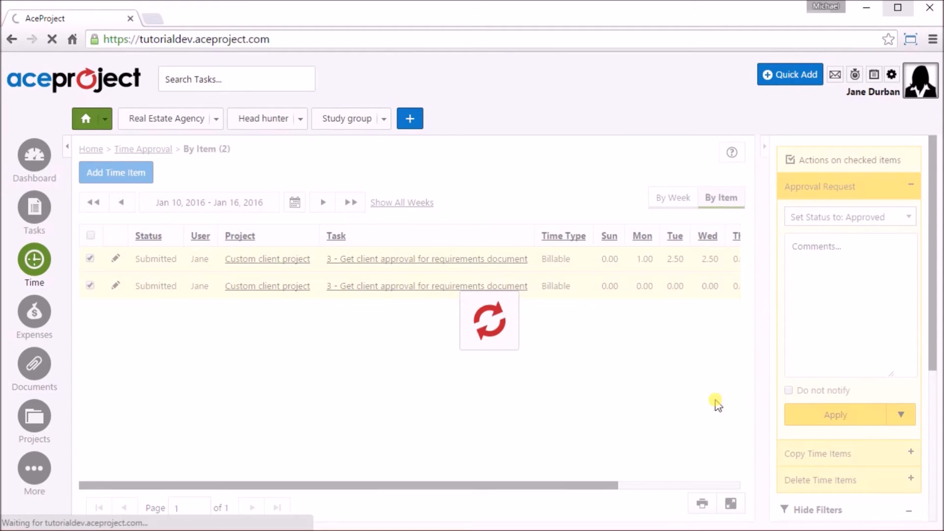
{"action": "left_click", "coordinate": [835, 414]}
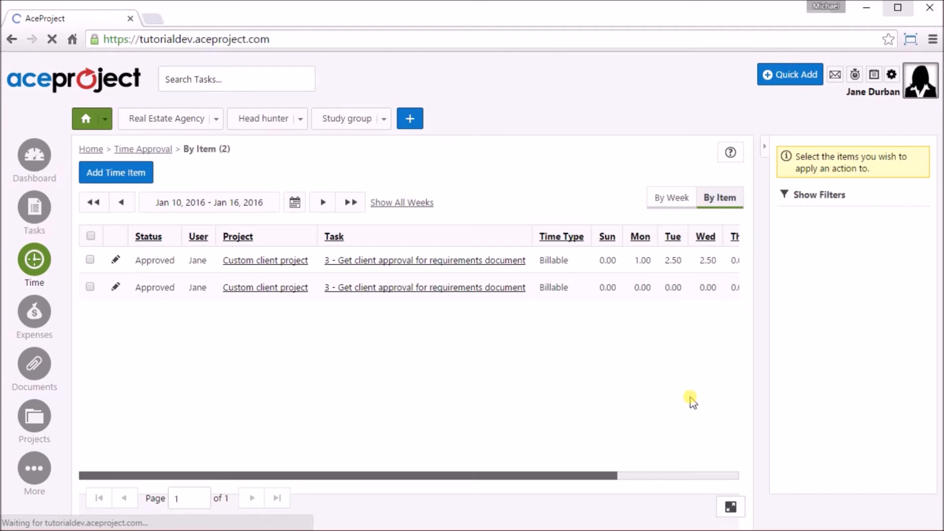
{"action": "left_click", "coordinate": [818, 195]}
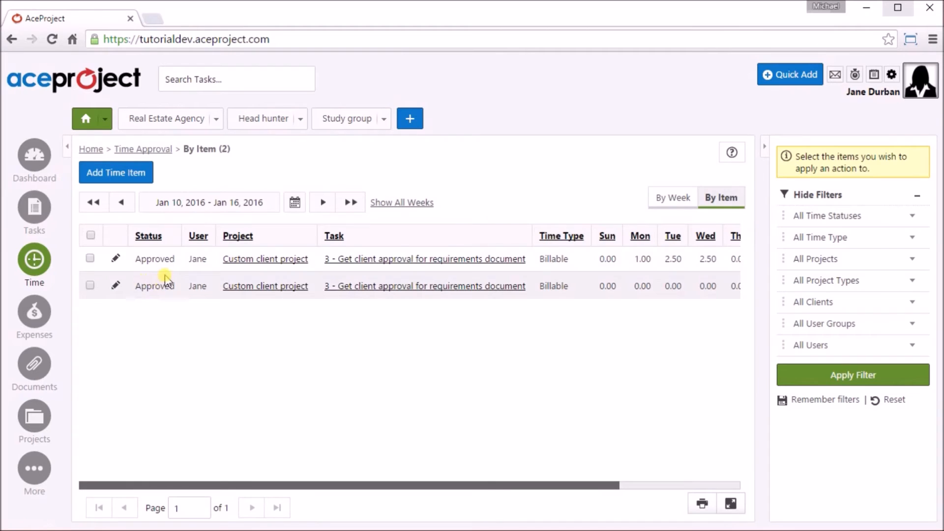
{"action": "mouse_move", "coordinate": [150, 328]}
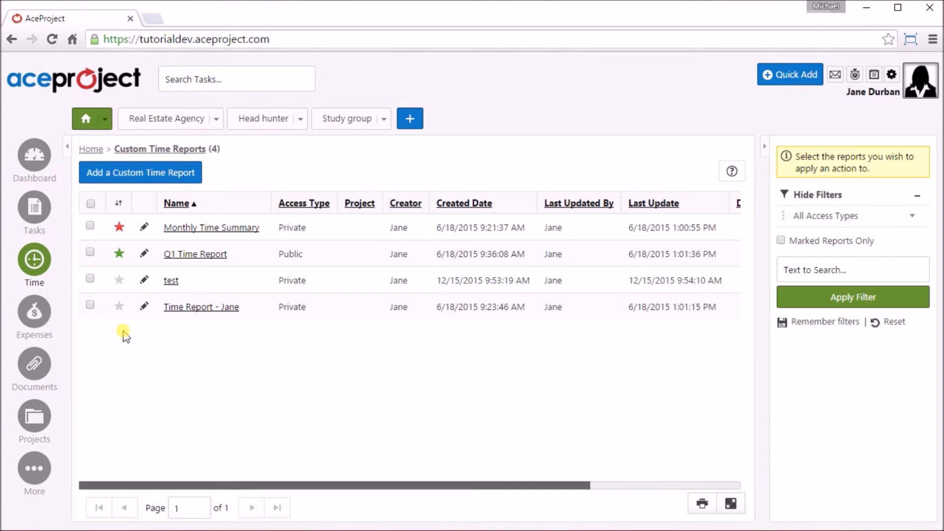
Step: Create a multiple-project time report named 'Monthly report, all users' kept Private (Only me)
{"action": "left_click", "coordinate": [139, 173]}
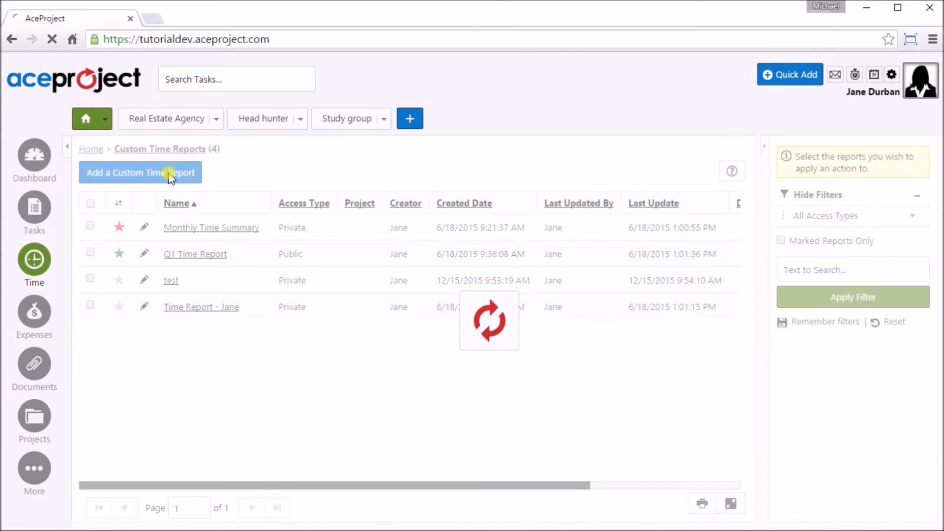
{"action": "left_click", "coordinate": [140, 173]}
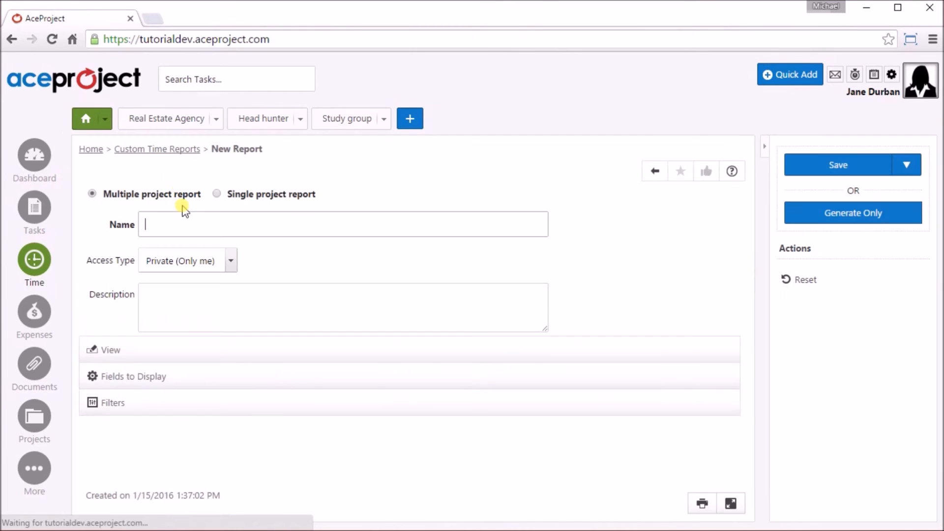
{"action": "type", "text": "Monthly report, all users"}
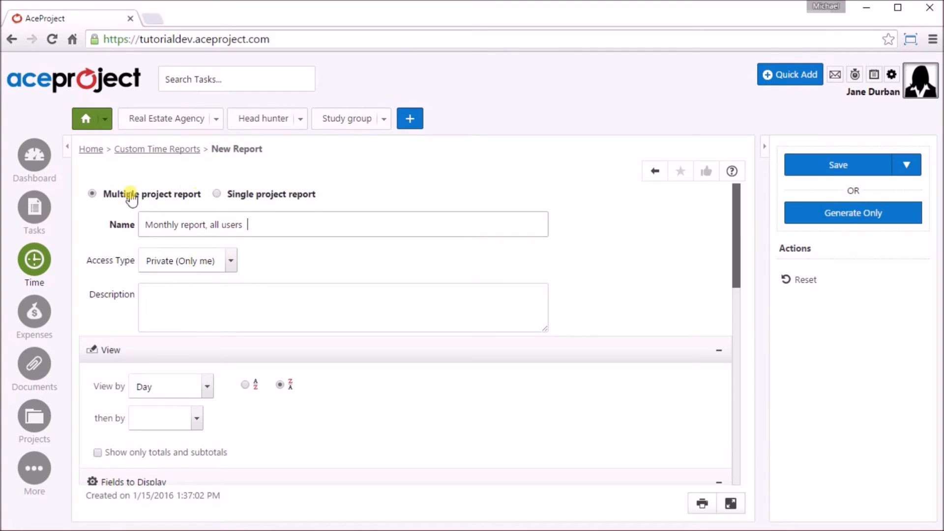
{"action": "left_click", "coordinate": [230, 259]}
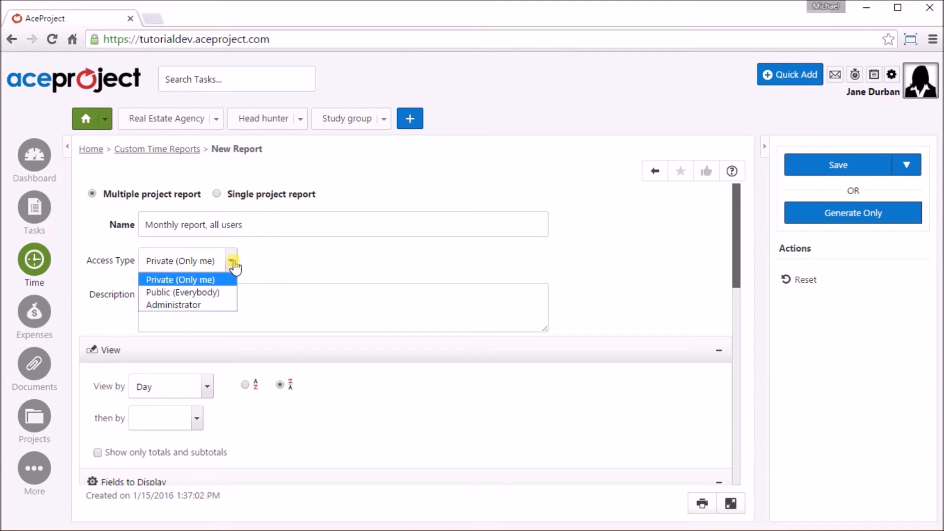
{"action": "mouse_move", "coordinate": [173, 305]}
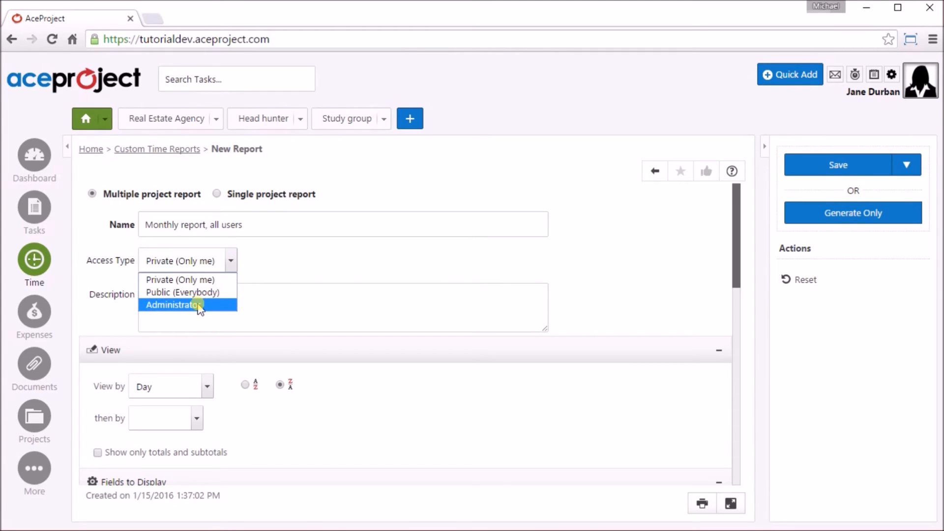
{"action": "left_click", "coordinate": [295, 267]}
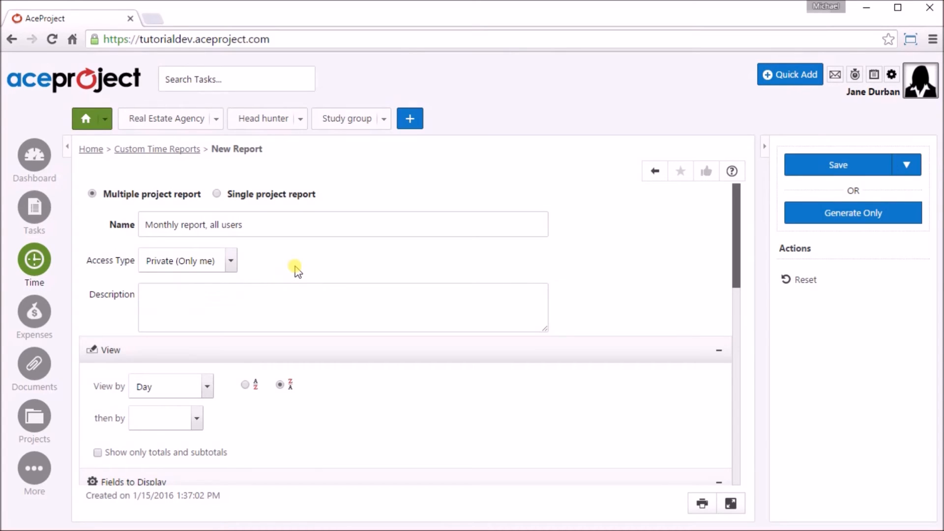
{"action": "scroll", "scroll_direction": "down", "scroll_amount": 3}
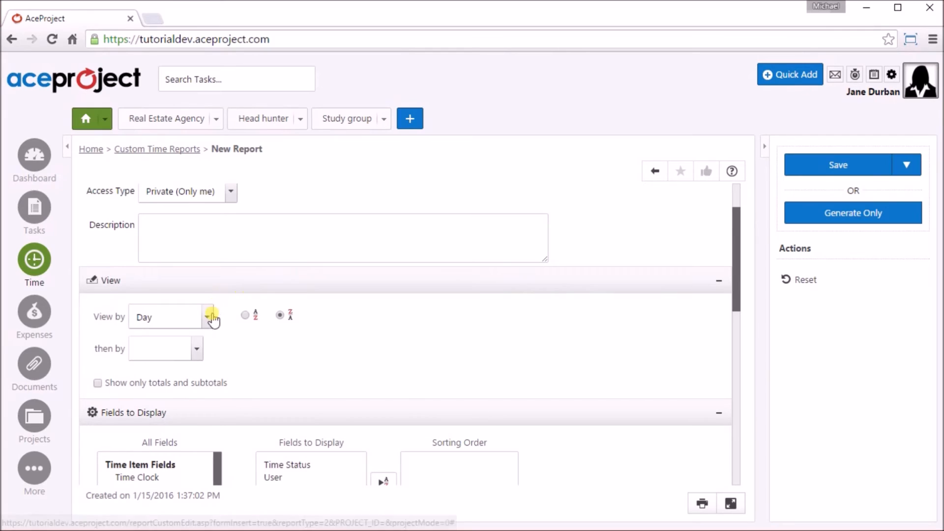
Step: View the report by Week then User for January 2016 and generate it without saving
{"action": "left_click", "coordinate": [207, 316]}
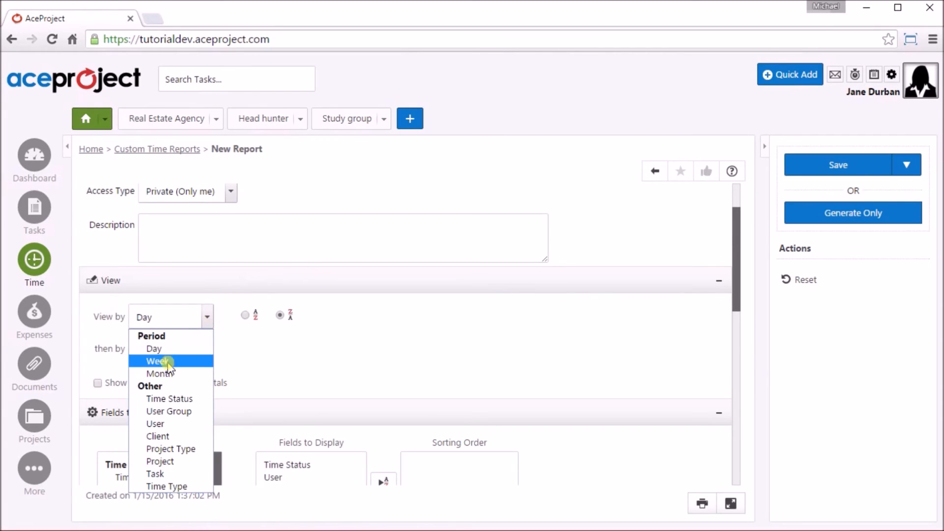
{"action": "left_click", "coordinate": [158, 361]}
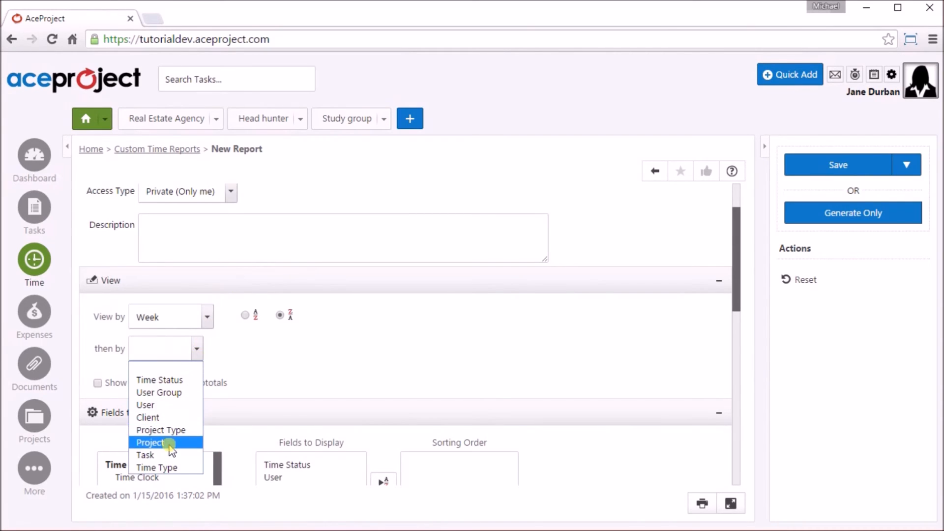
{"action": "left_click", "coordinate": [145, 404]}
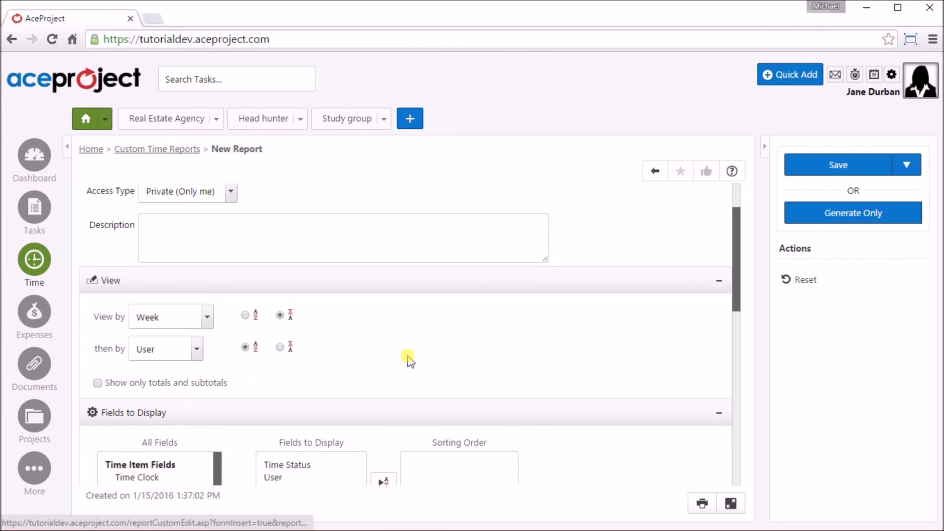
{"action": "scroll", "scroll_direction": "down", "scroll_amount": 3}
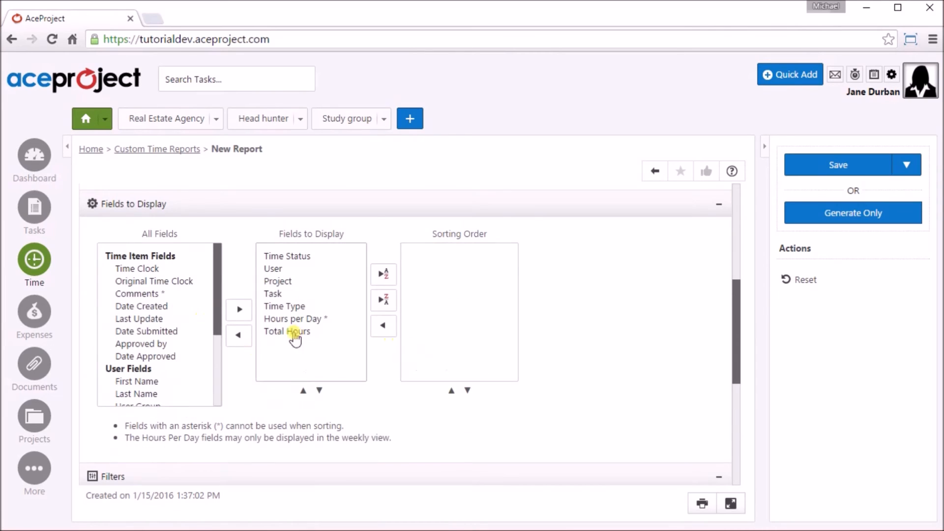
{"action": "scroll", "scroll_direction": "down", "scroll_amount": 3}
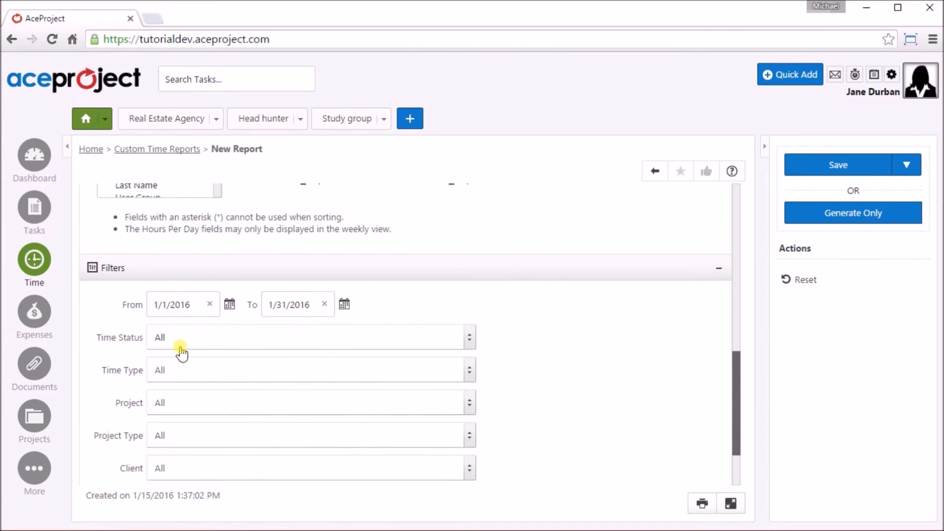
{"action": "scroll", "scroll_direction": "down", "scroll_amount": 3}
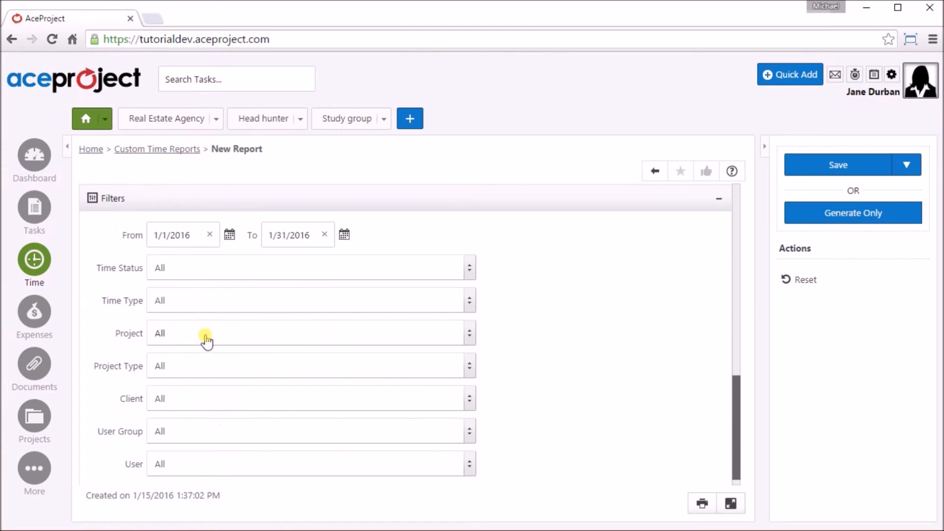
{"action": "mouse_move", "coordinate": [216, 384]}
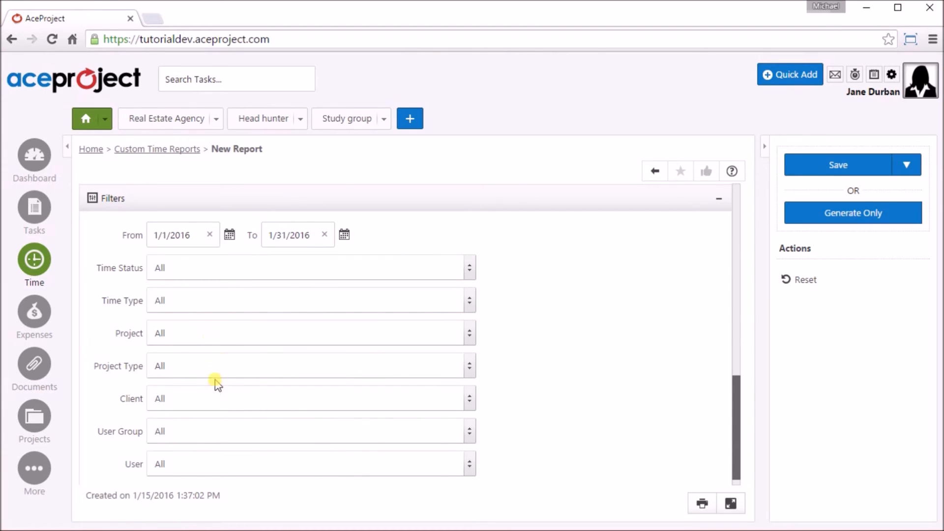
{"action": "mouse_move", "coordinate": [673, 244]}
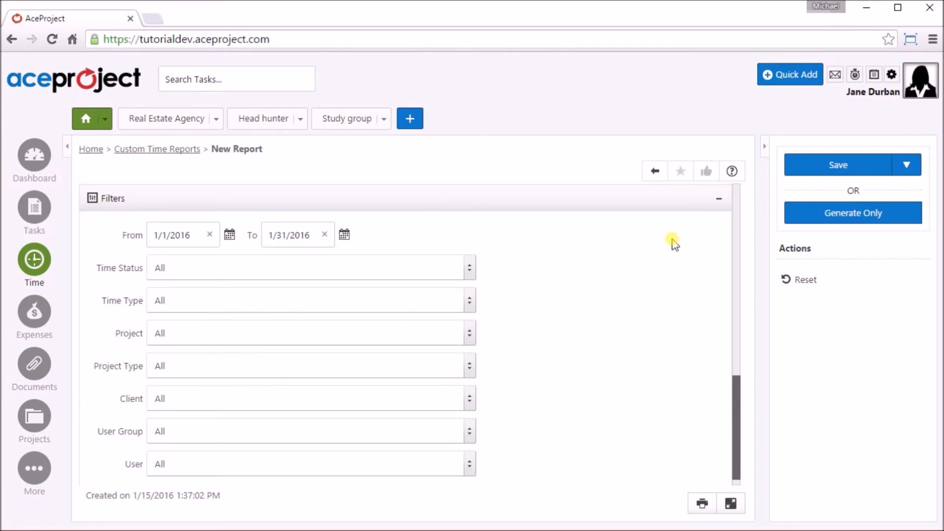
{"action": "left_click", "coordinate": [838, 164]}
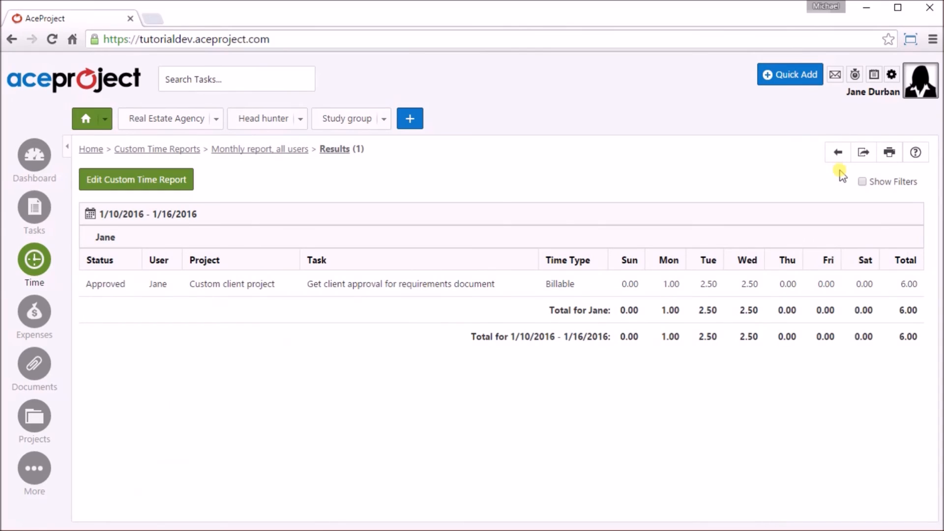
{"action": "mouse_move", "coordinate": [862, 152]}
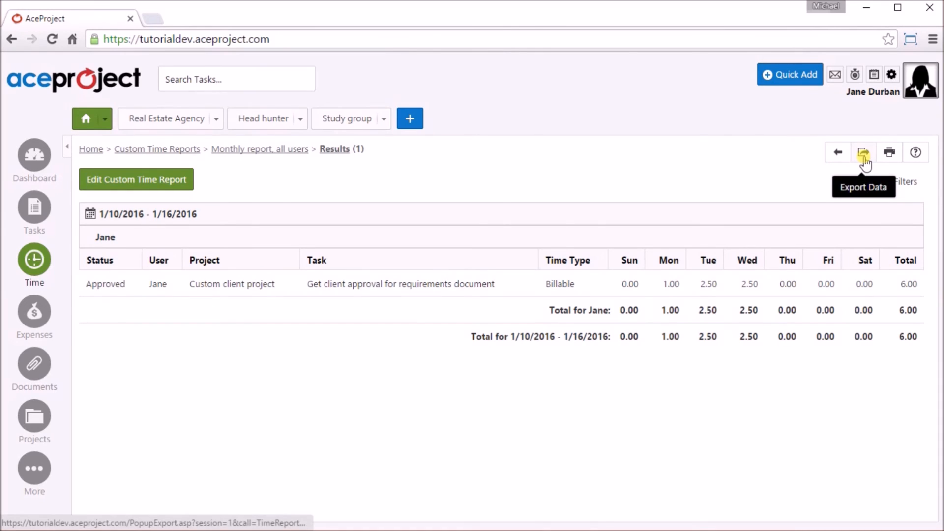
{"action": "mouse_move", "coordinate": [863, 153]}
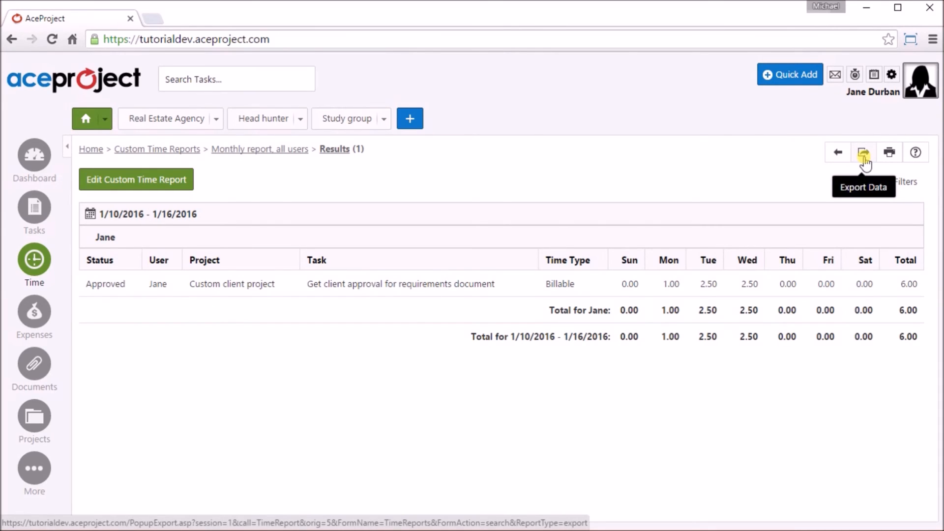
{"action": "mouse_move", "coordinate": [548, 213]}
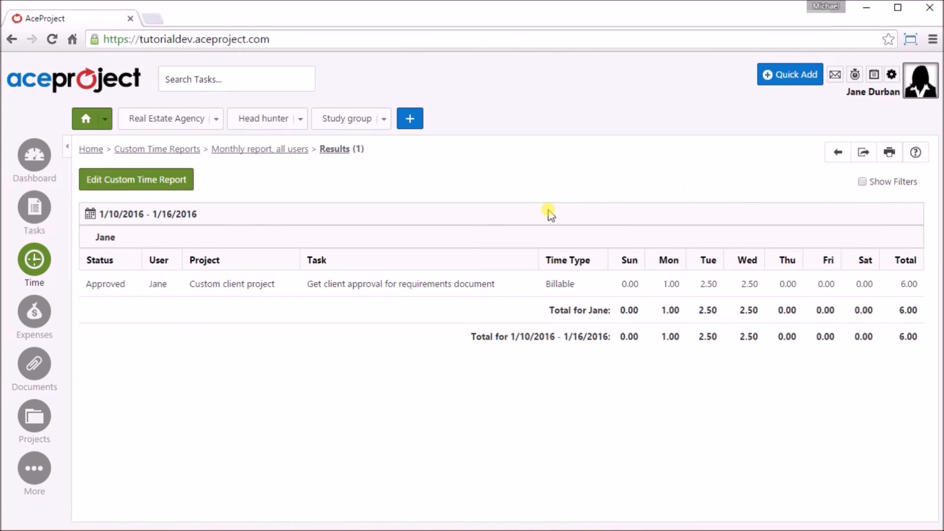
Step: Leave the January report results and go to the account Administration overview via the gear menu
{"action": "left_click", "coordinate": [891, 73]}
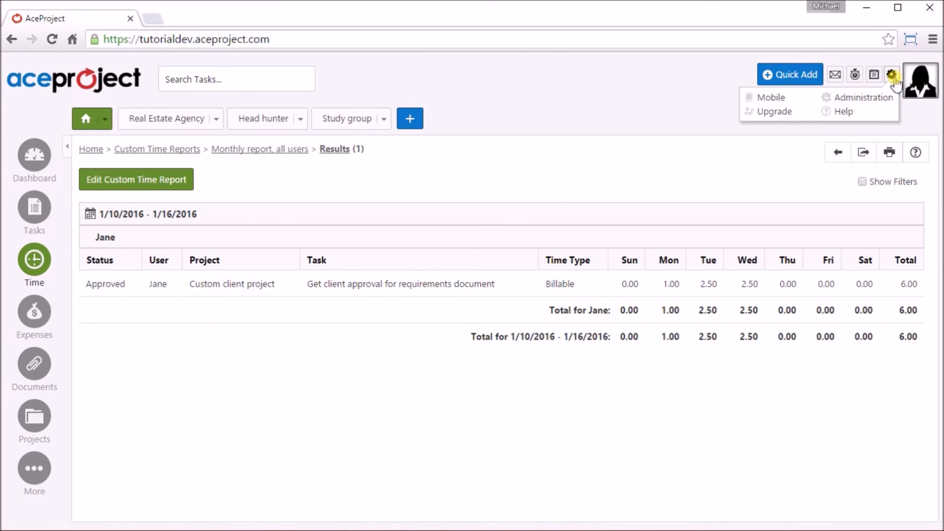
{"action": "left_click", "coordinate": [862, 98]}
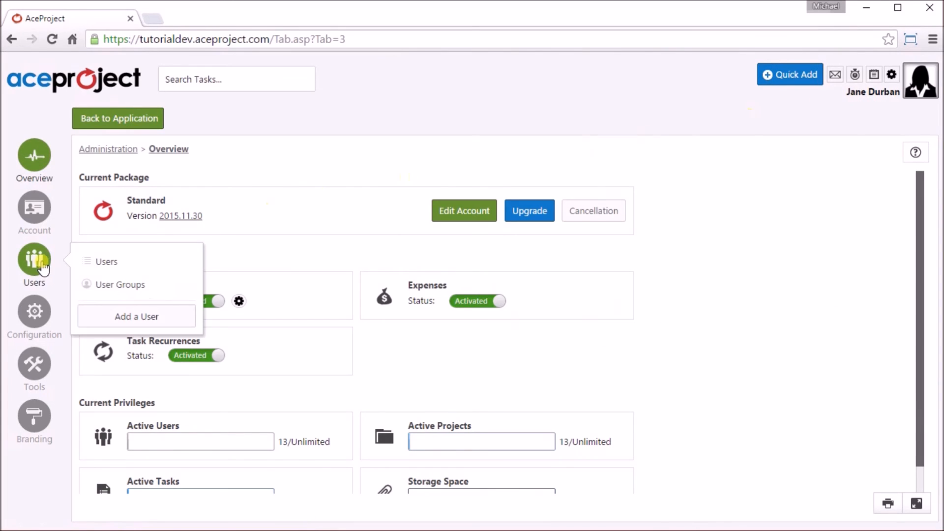
{"action": "mouse_move", "coordinate": [239, 301]}
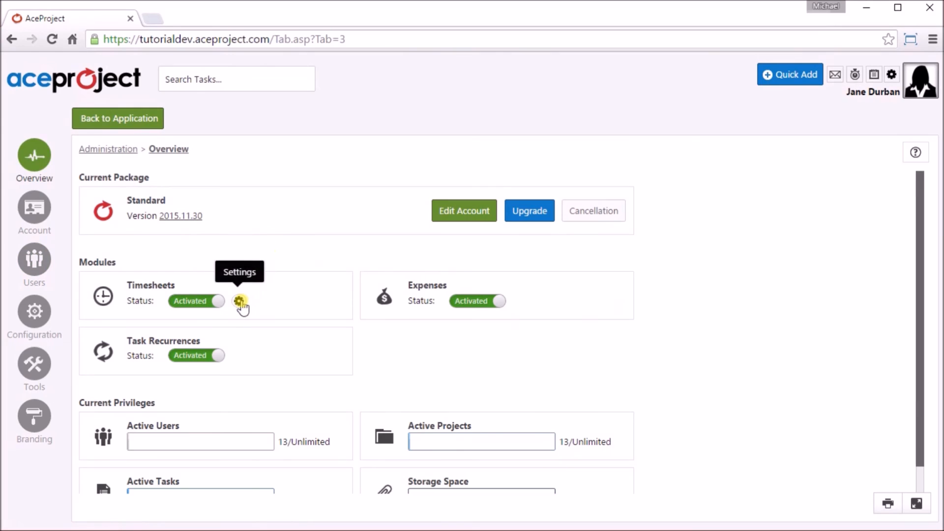
Step: Show the Timesheets module's Time Tracking Settings, toggling time entry on completed tasks off and back on
{"action": "left_click", "coordinate": [240, 301]}
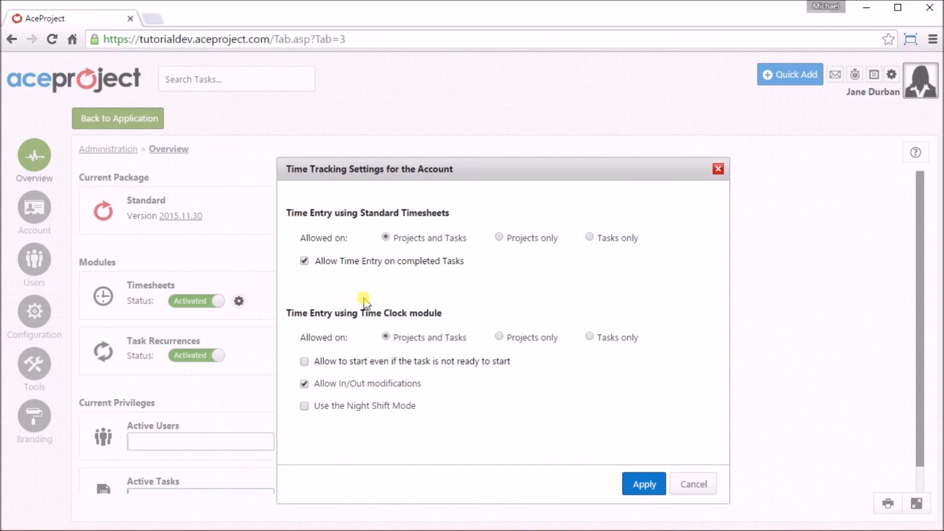
{"action": "mouse_move", "coordinate": [326, 275]}
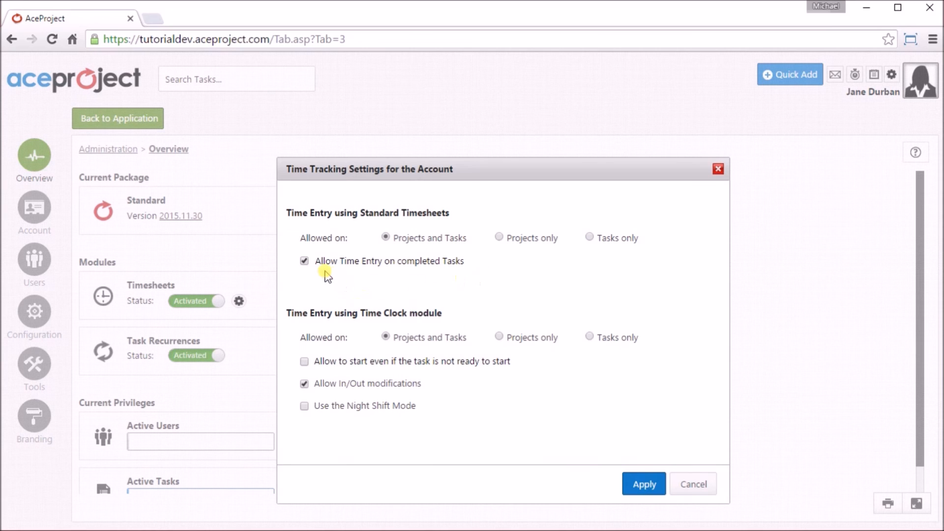
{"action": "left_click", "coordinate": [304, 260]}
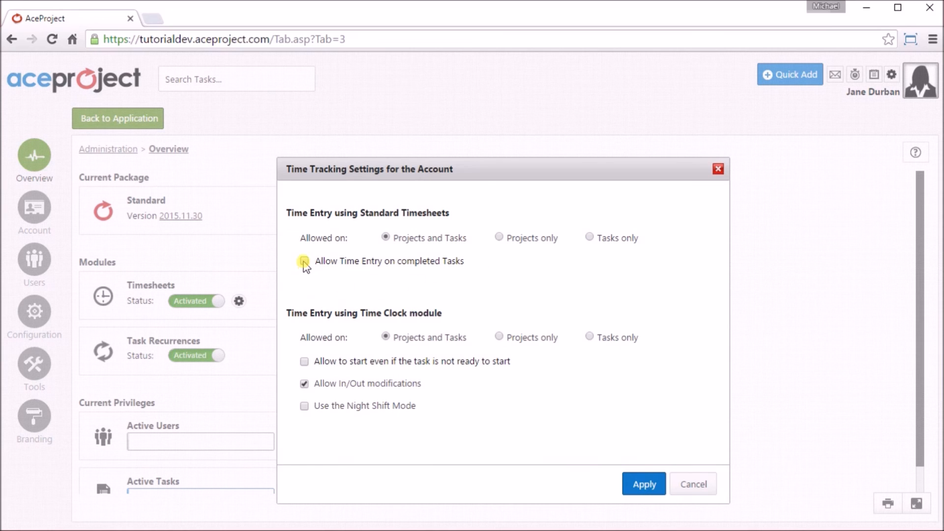
{"action": "left_click", "coordinate": [304, 260]}
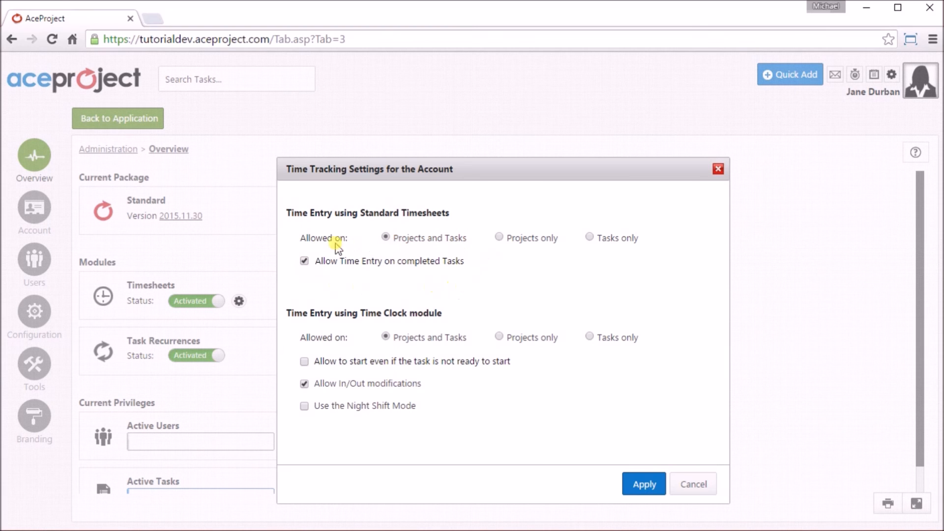
{"action": "mouse_move", "coordinate": [310, 318]}
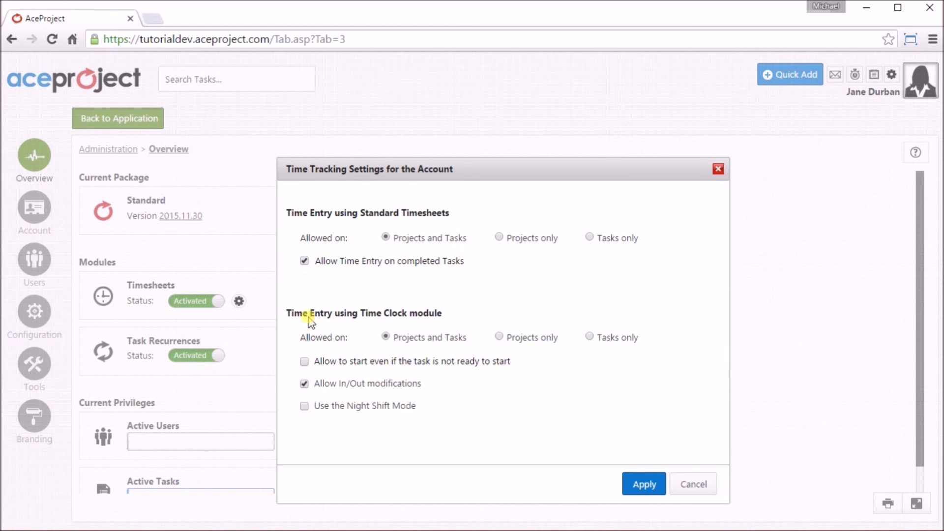
{"action": "mouse_move", "coordinate": [374, 422]}
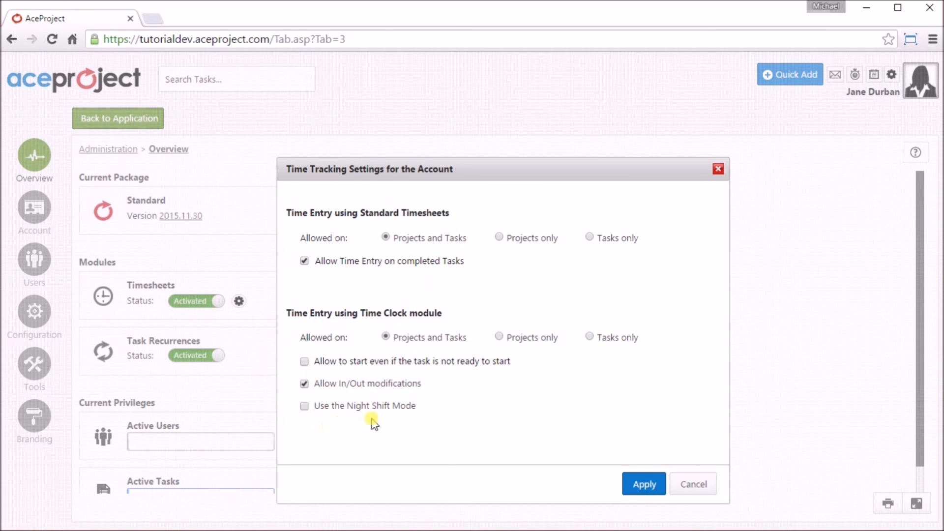